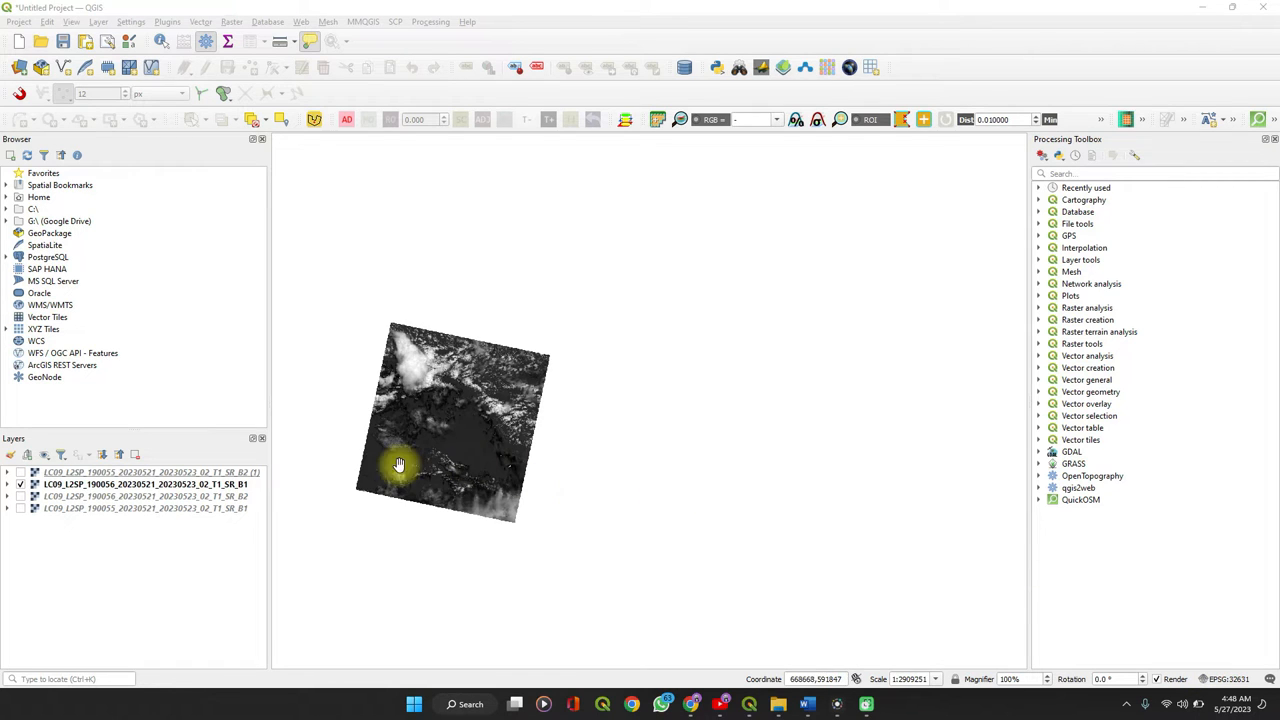
- Show the 190055 SR_B1 raster alongside the other band 1 scene, centring and comparing them
left_click(145, 496)
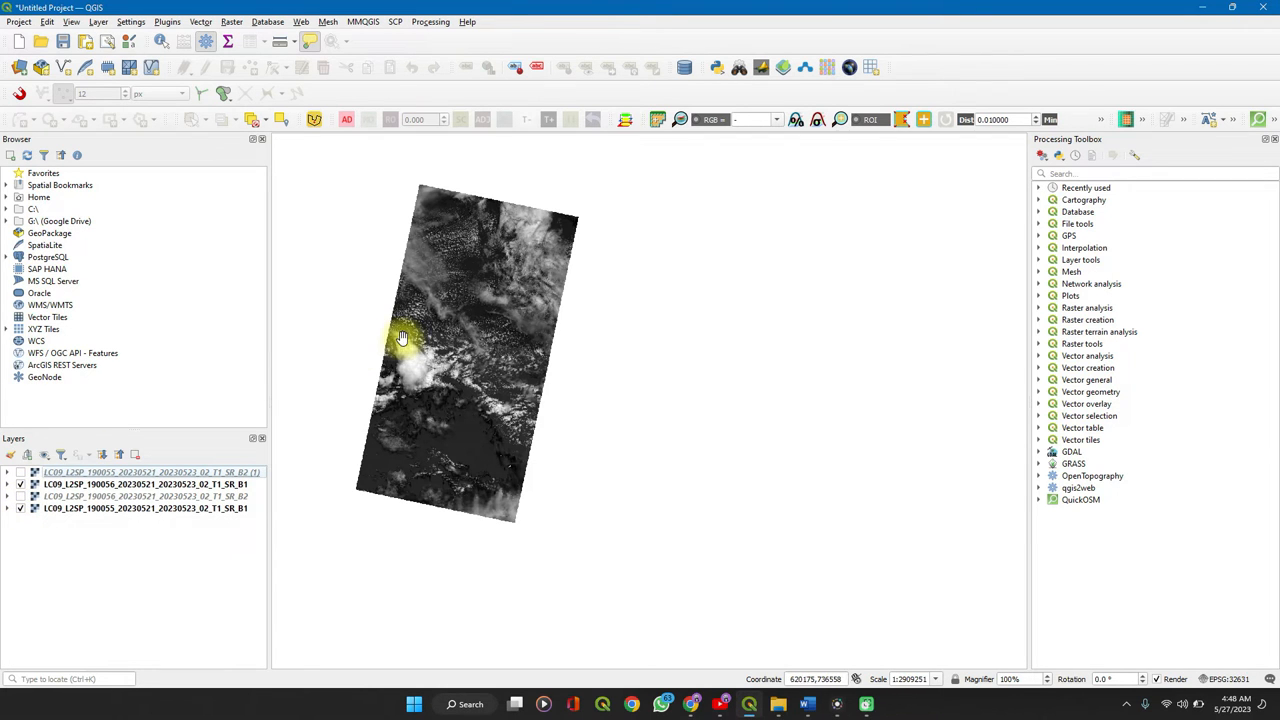
mouse_move(280, 382)
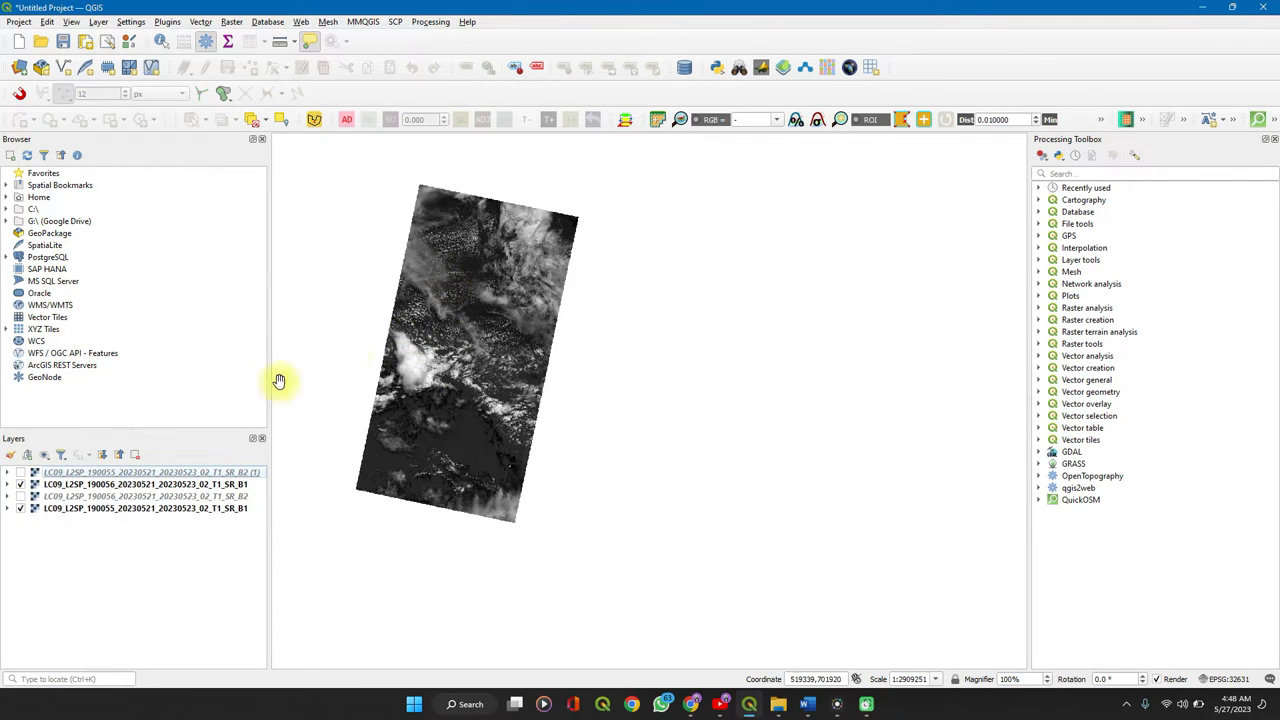
mouse_move(458, 283)
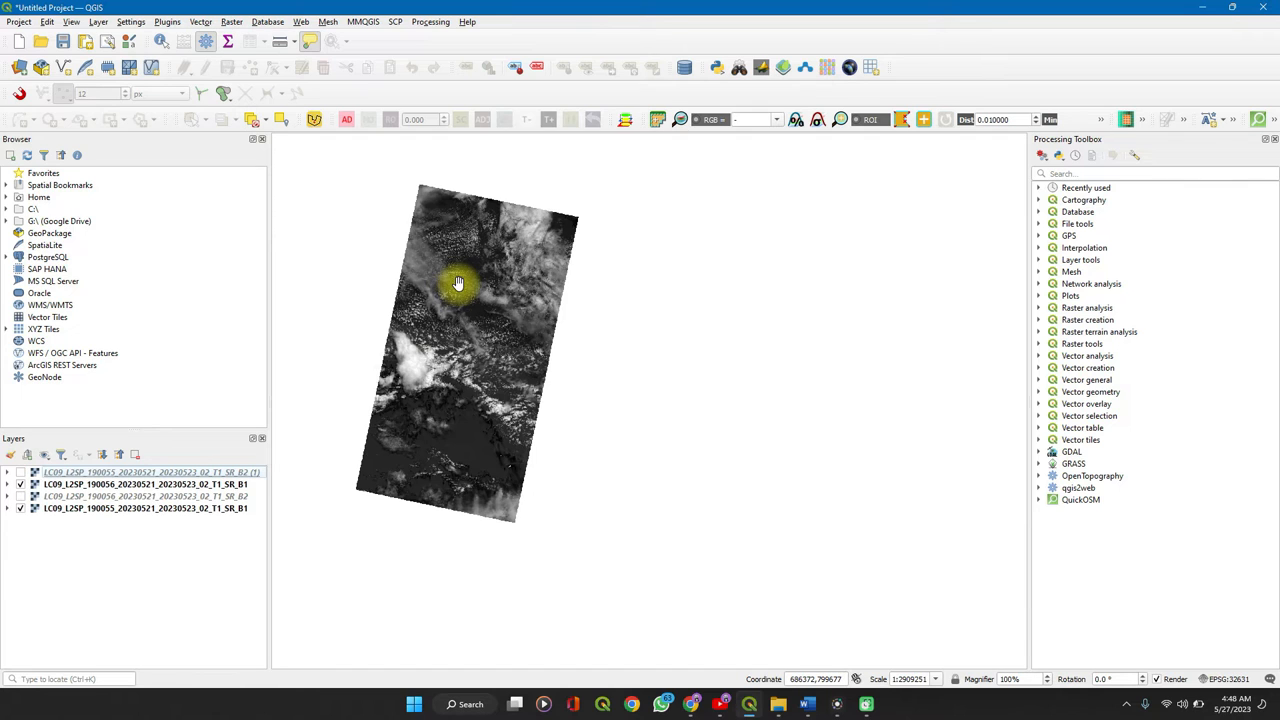
mouse_move(442, 332)
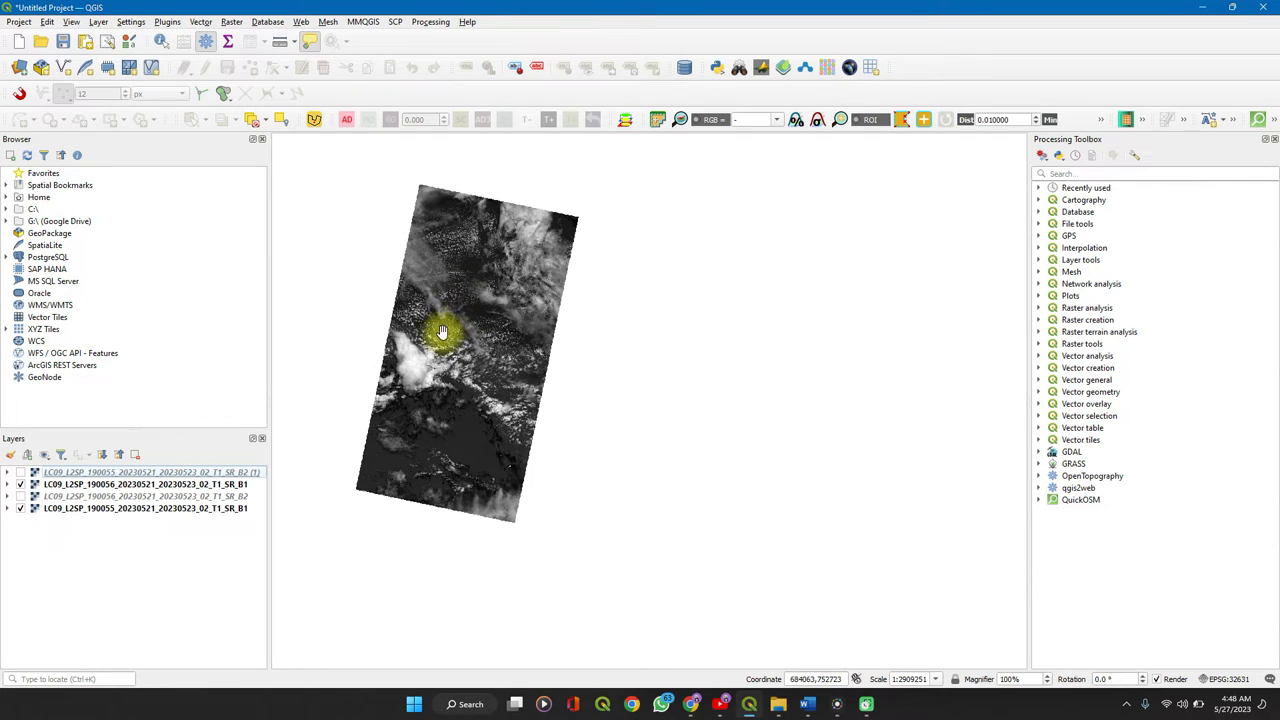
left_click_drag(442, 332, 545, 419)
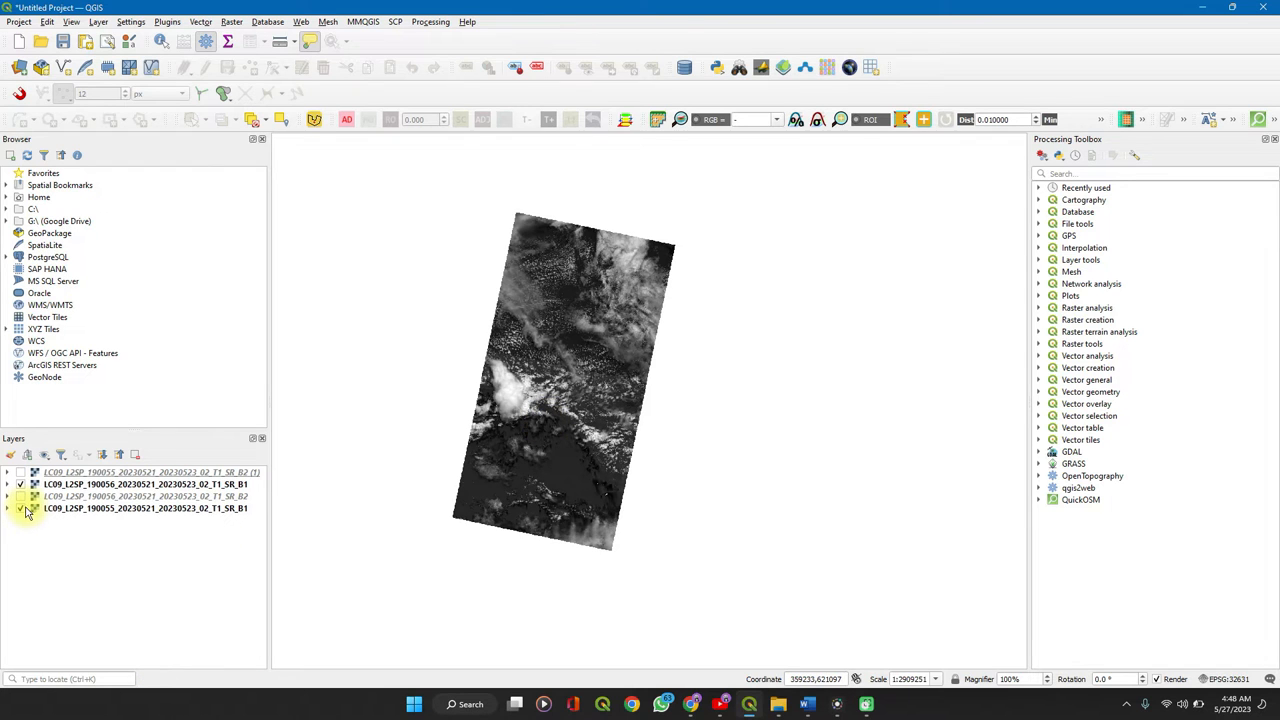
left_click(20, 508)
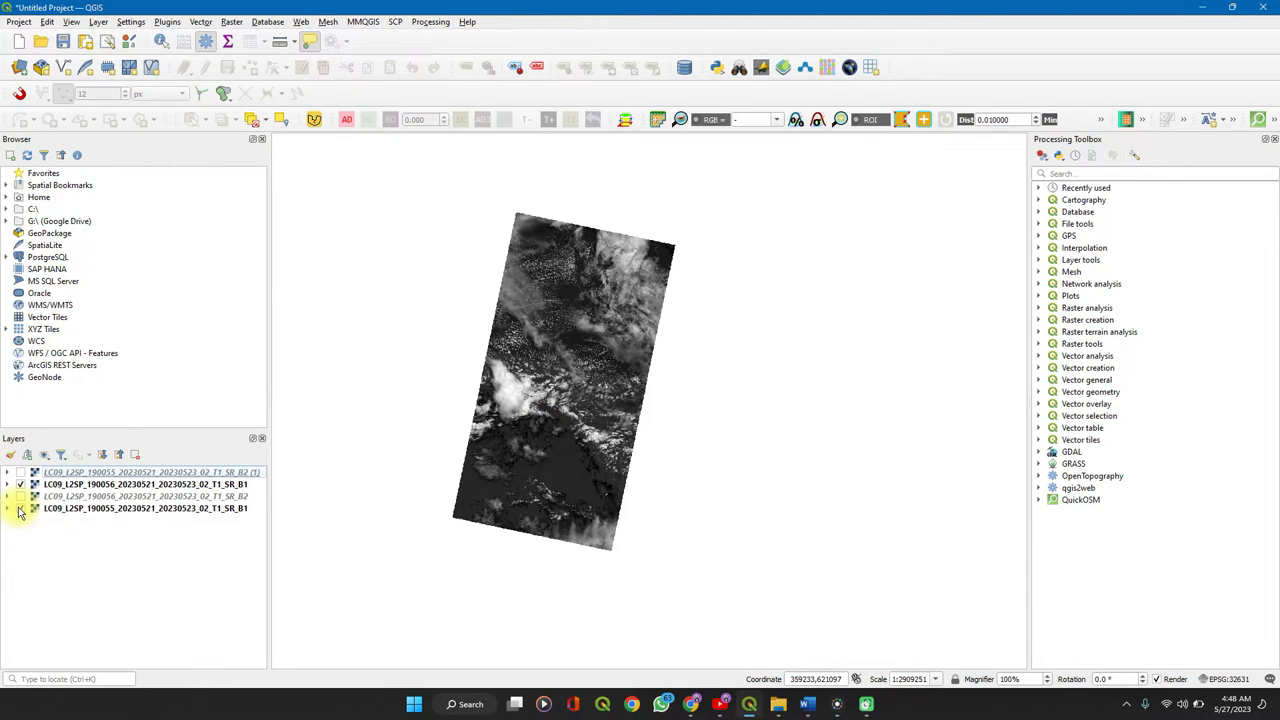
left_click(20, 508)
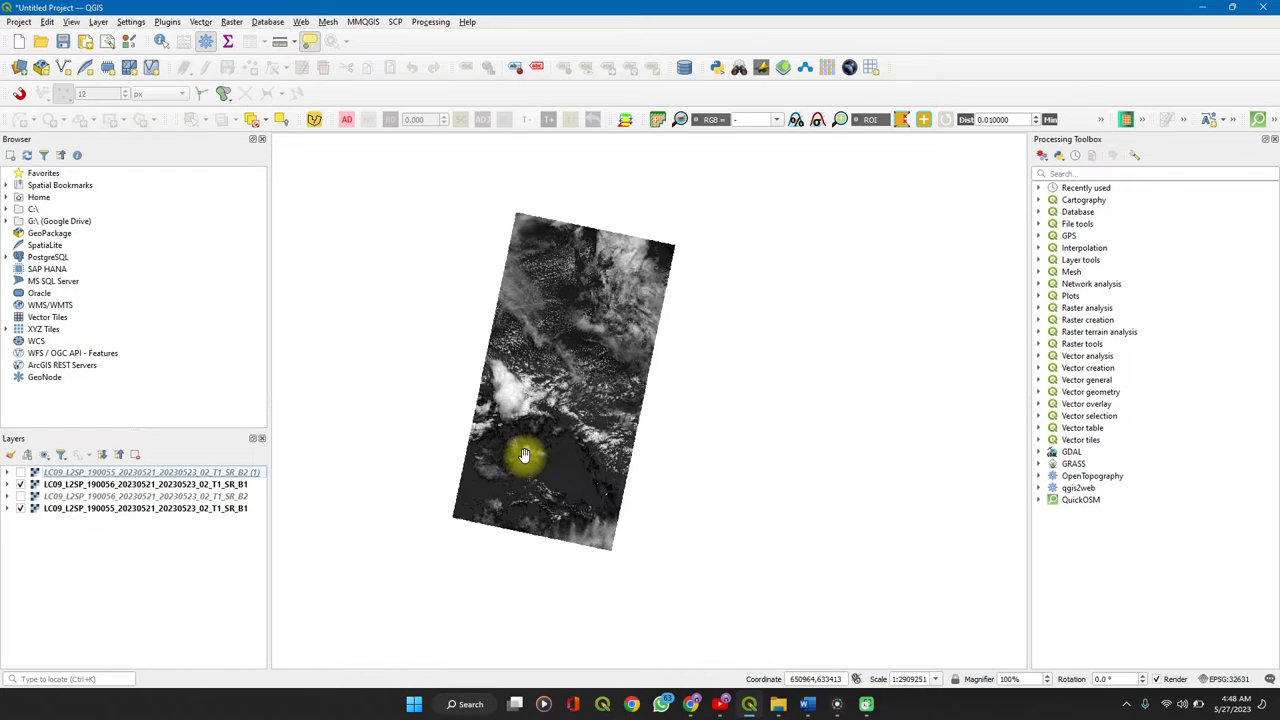
mouse_move(851, 371)
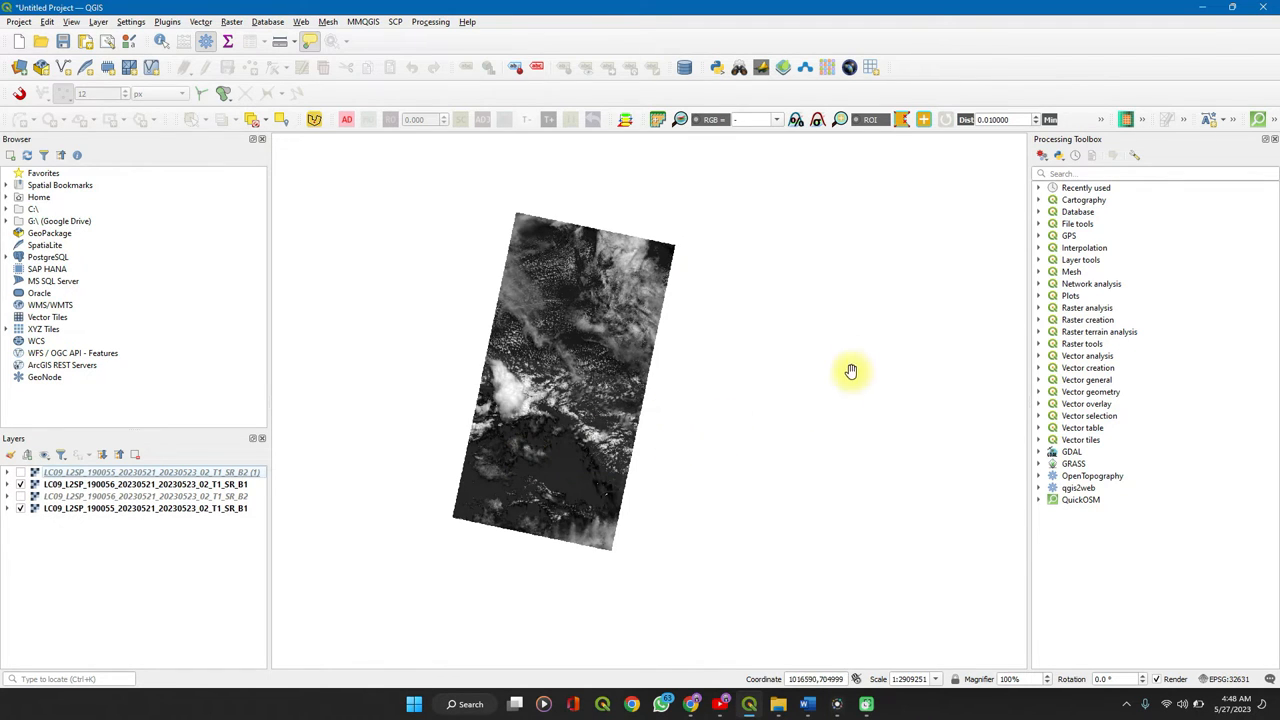
mouse_move(231, 21)
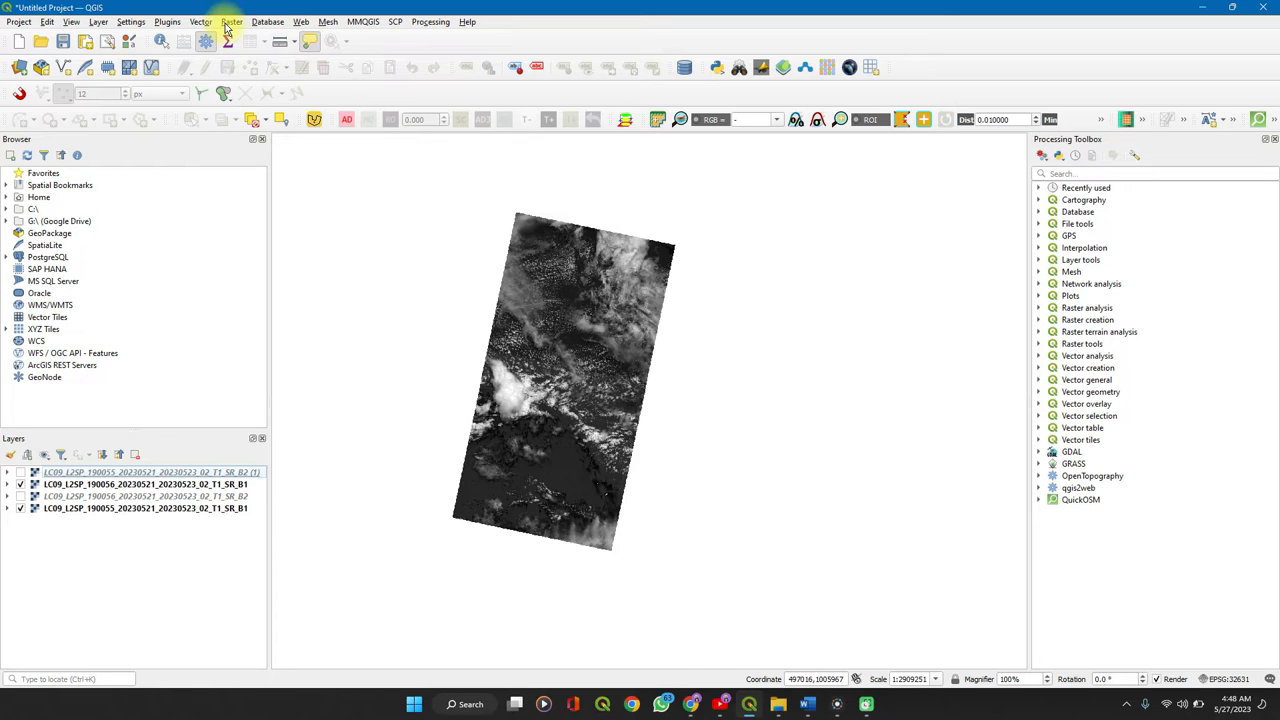
- Launch the GDAL Merge tool from Raster > Miscellaneous
left_click(231, 21)
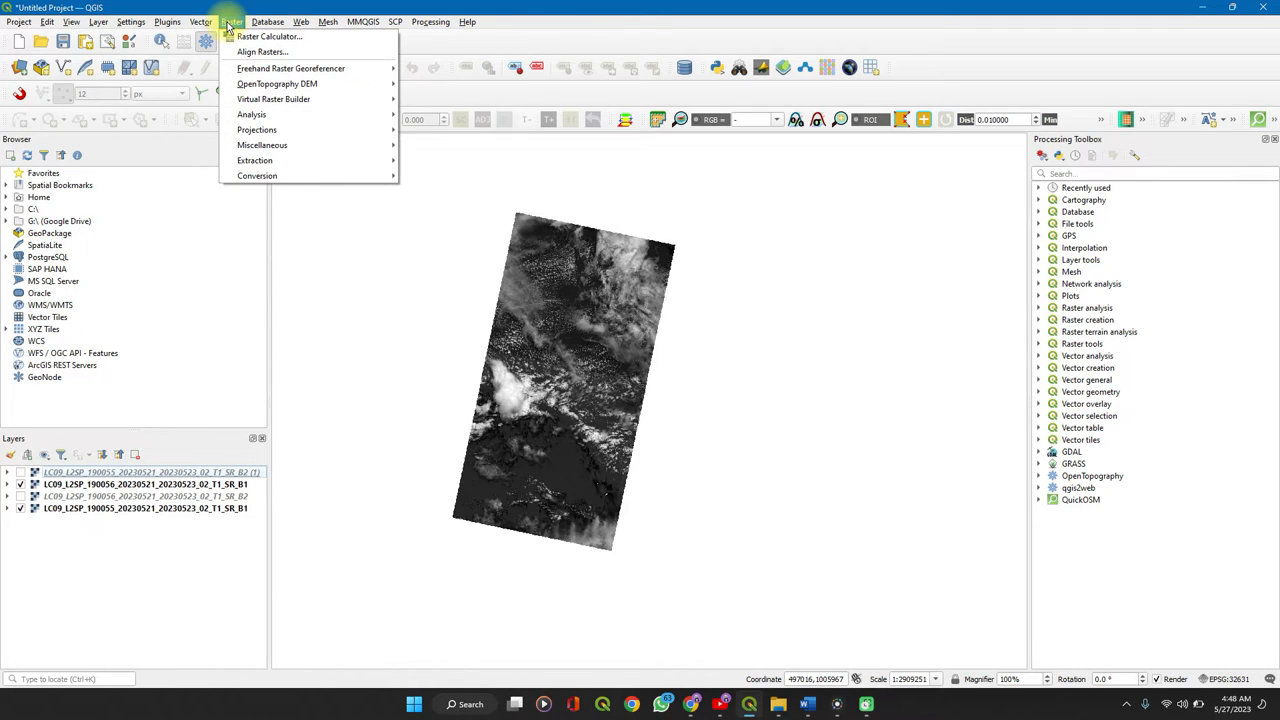
mouse_move(262, 145)
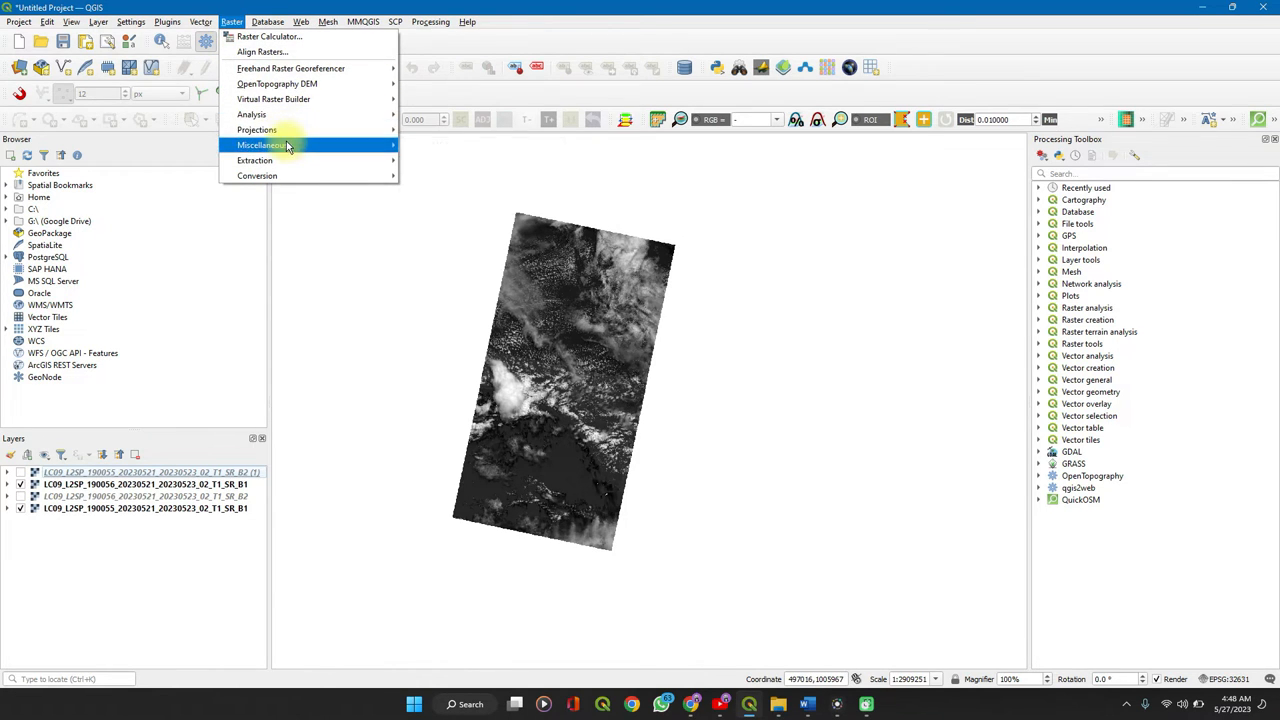
mouse_move(257, 130)
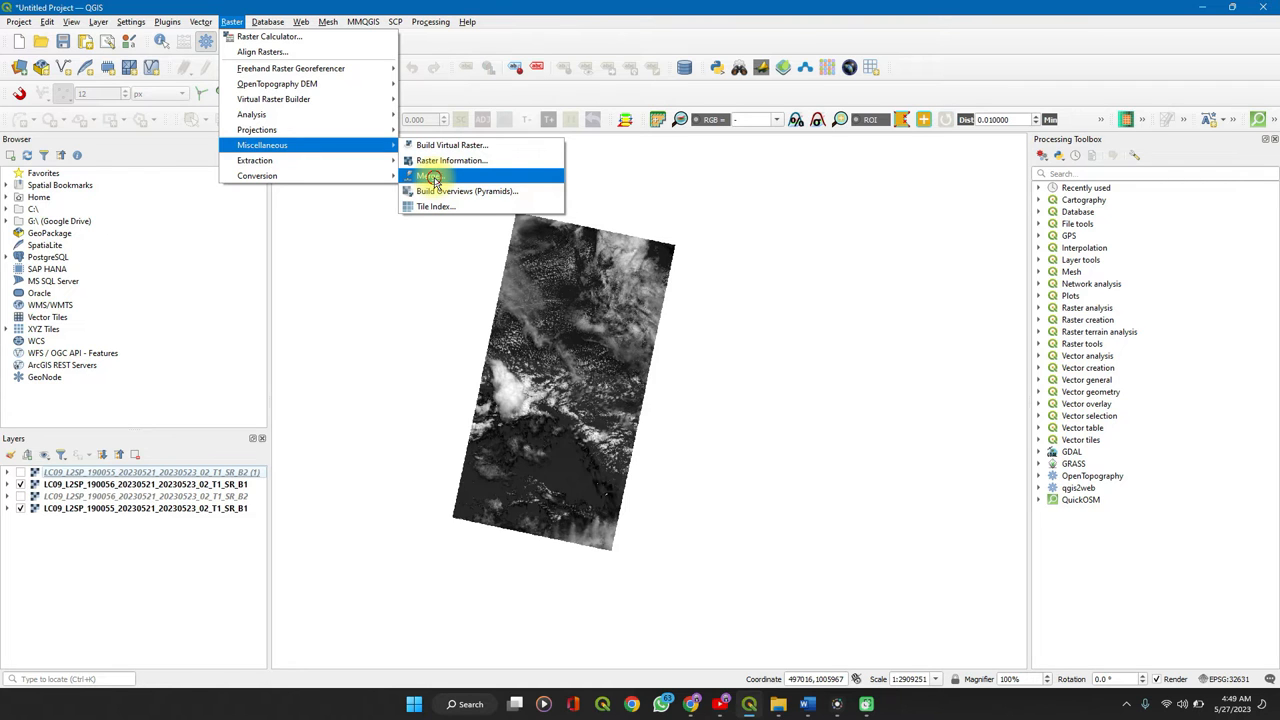
left_click(430, 175)
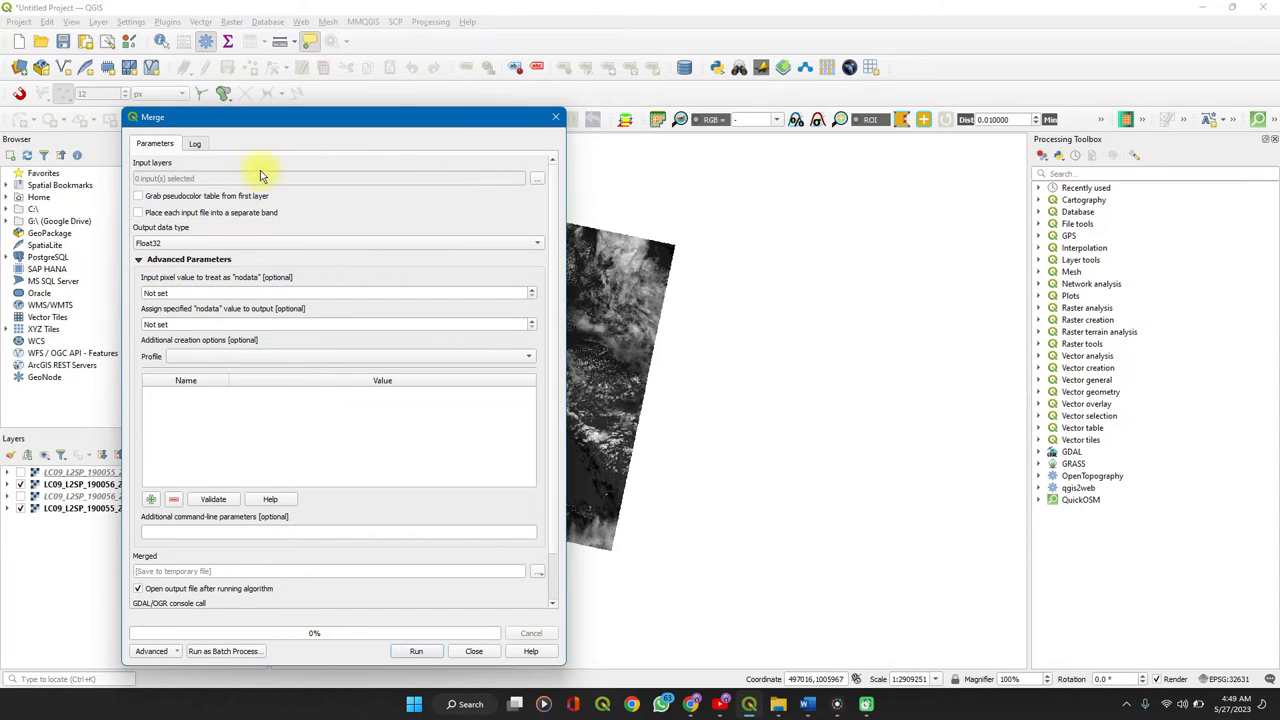
mouse_move(540, 178)
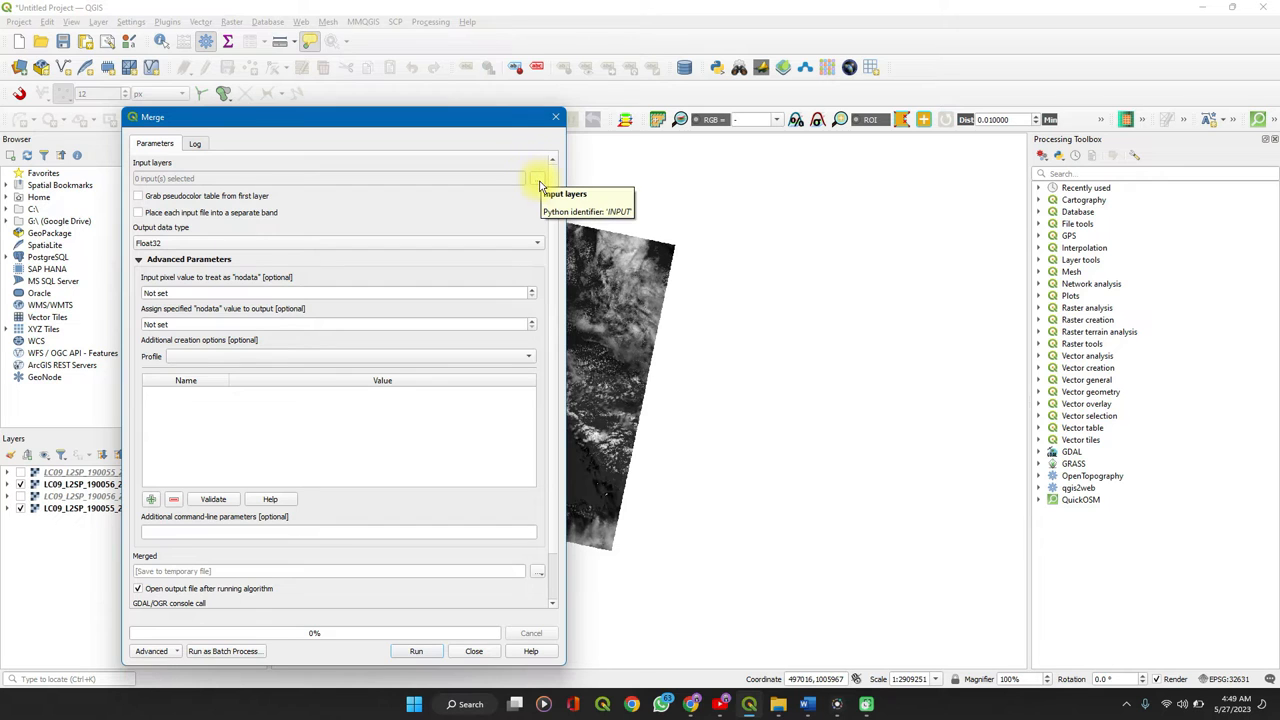
left_click(551, 178)
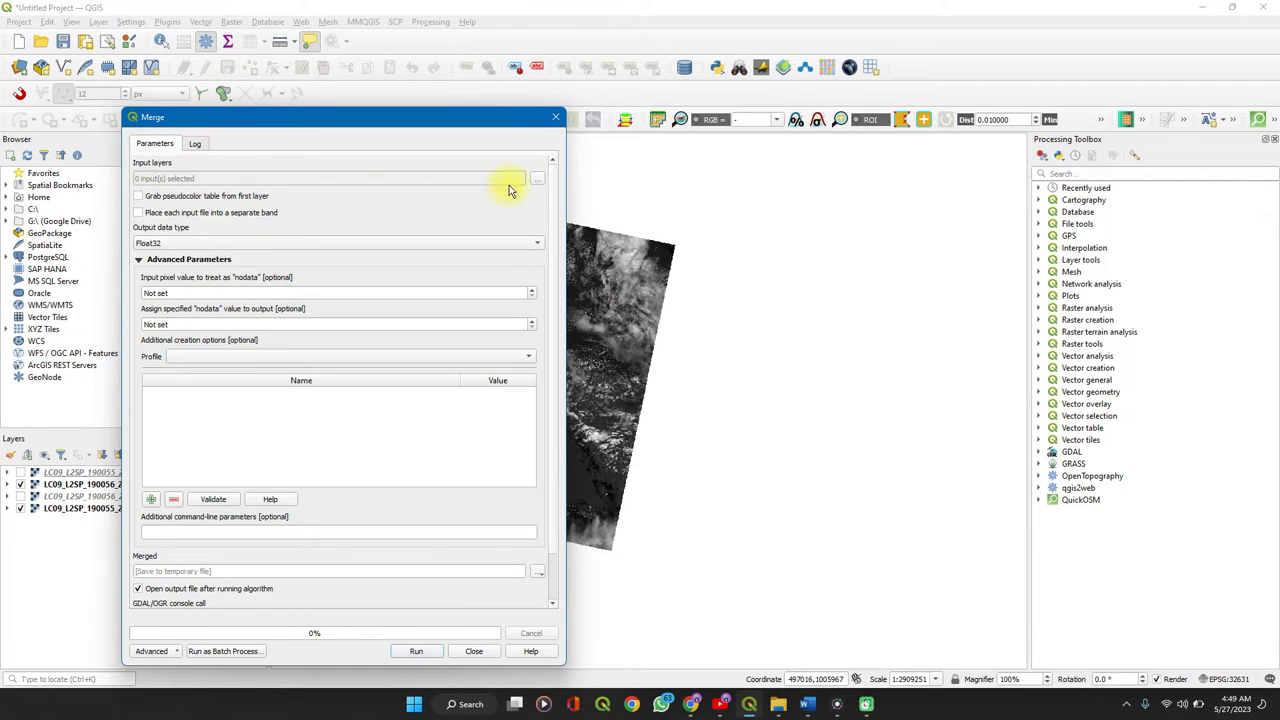
- Select both SR_B1 band 1 rasters as the Merge input layers
left_click(537, 178)
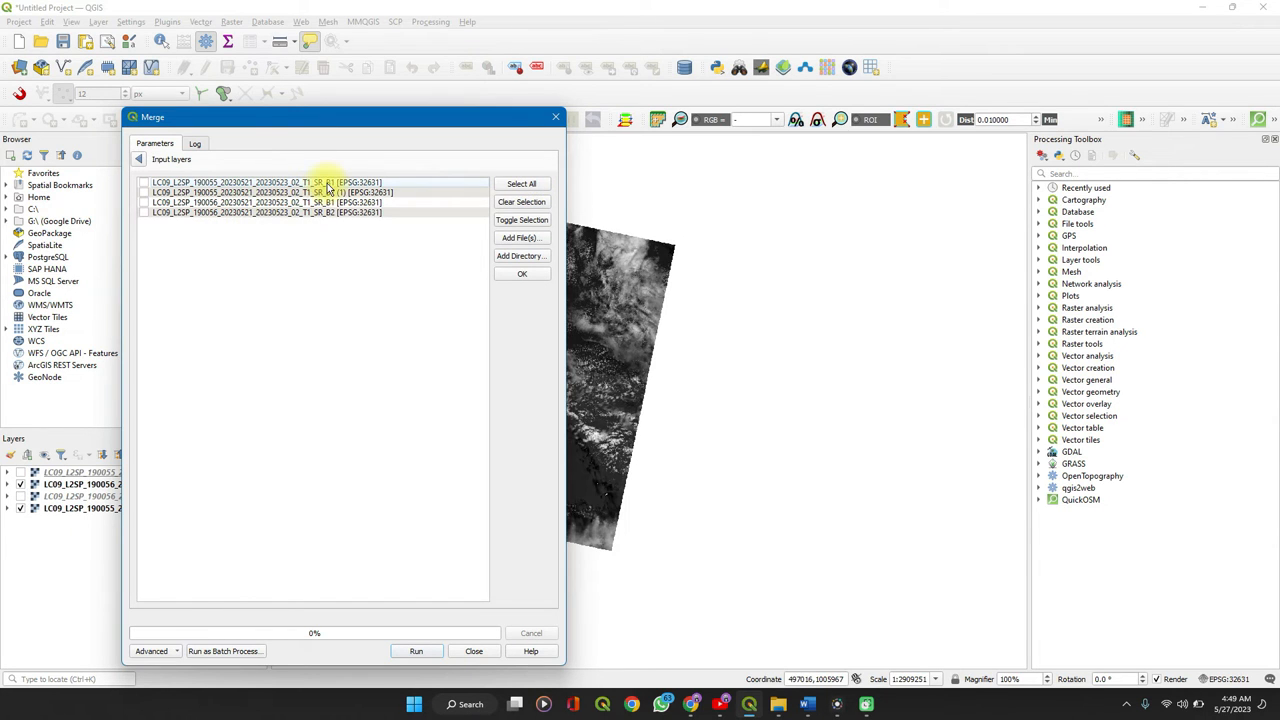
left_click(143, 182)
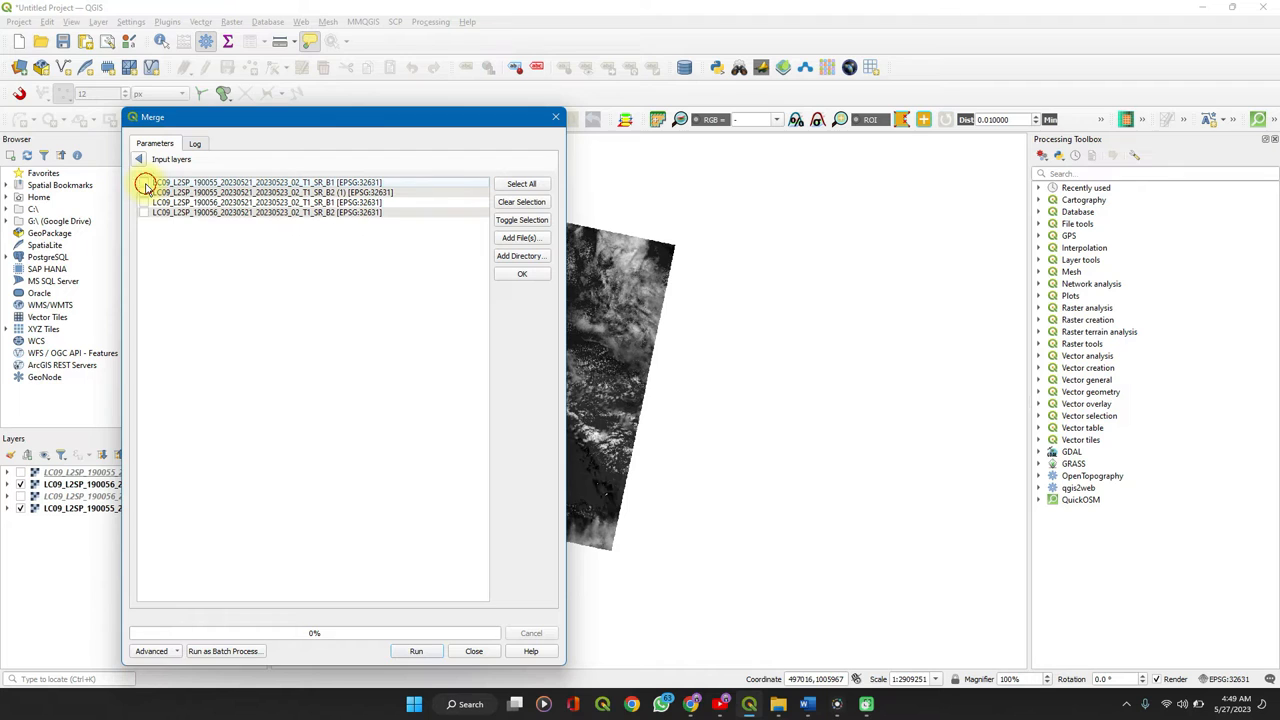
left_click(144, 182)
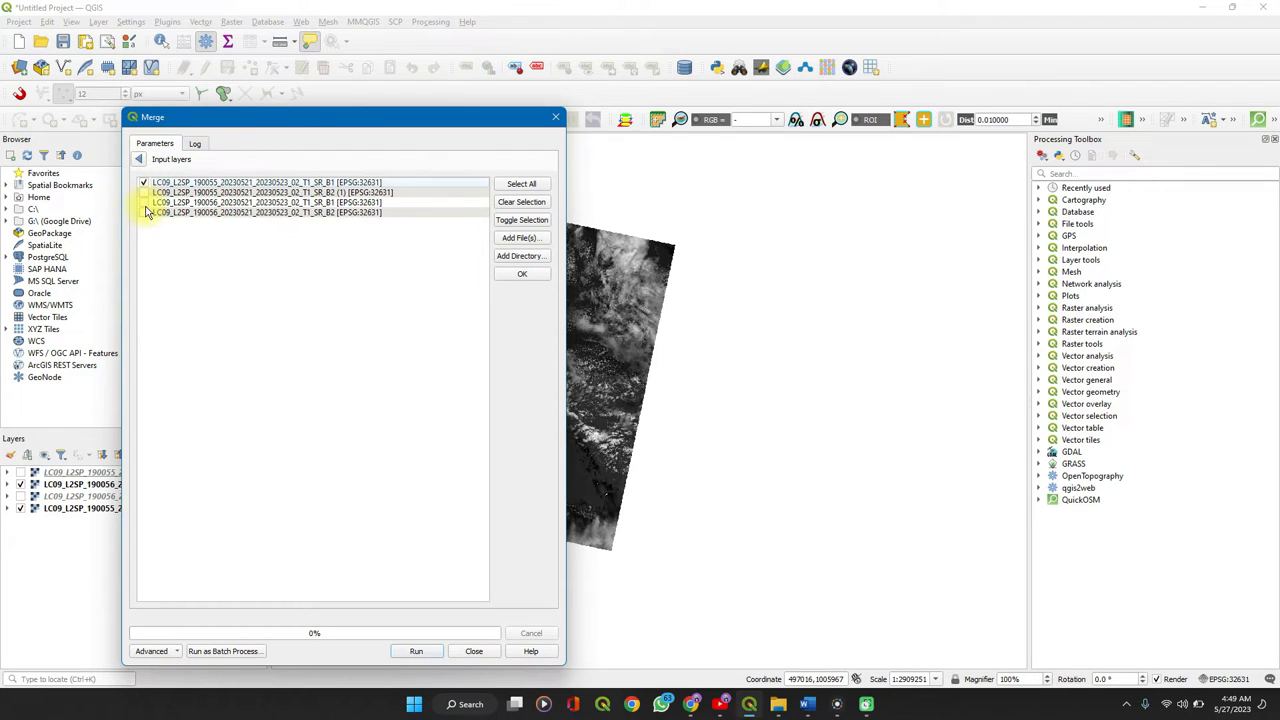
left_click(145, 212)
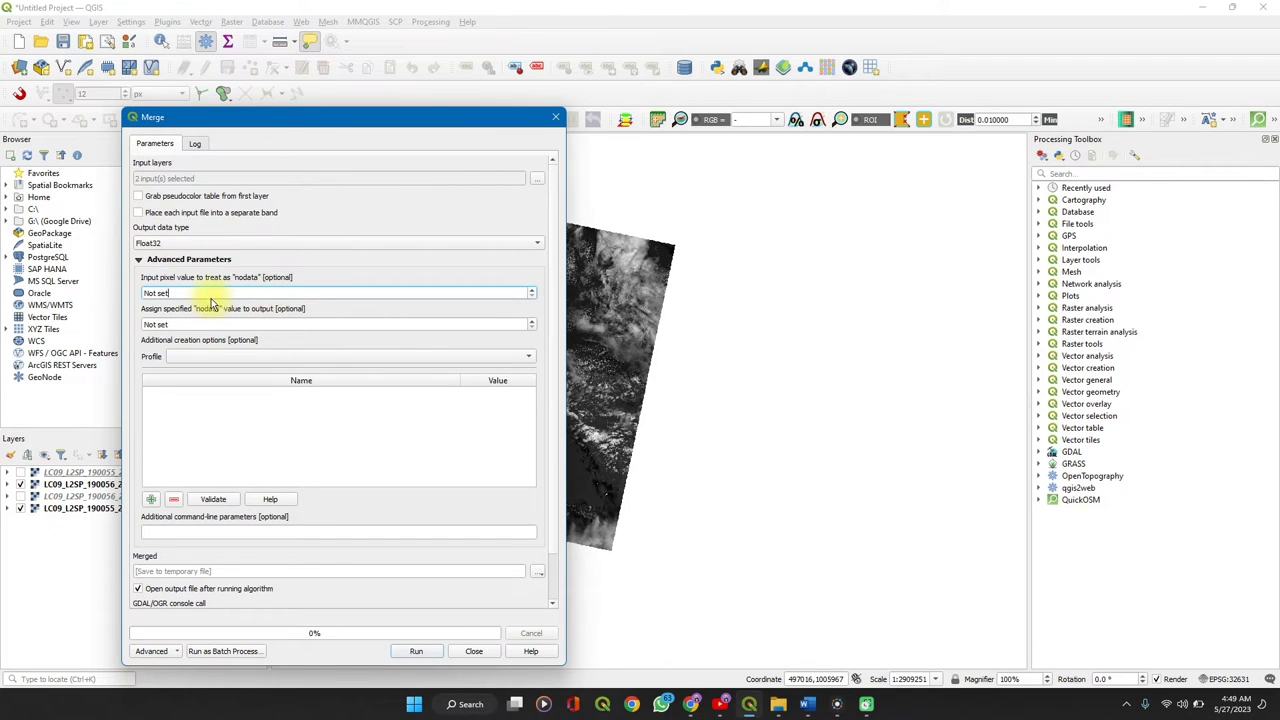
mouse_move(185, 294)
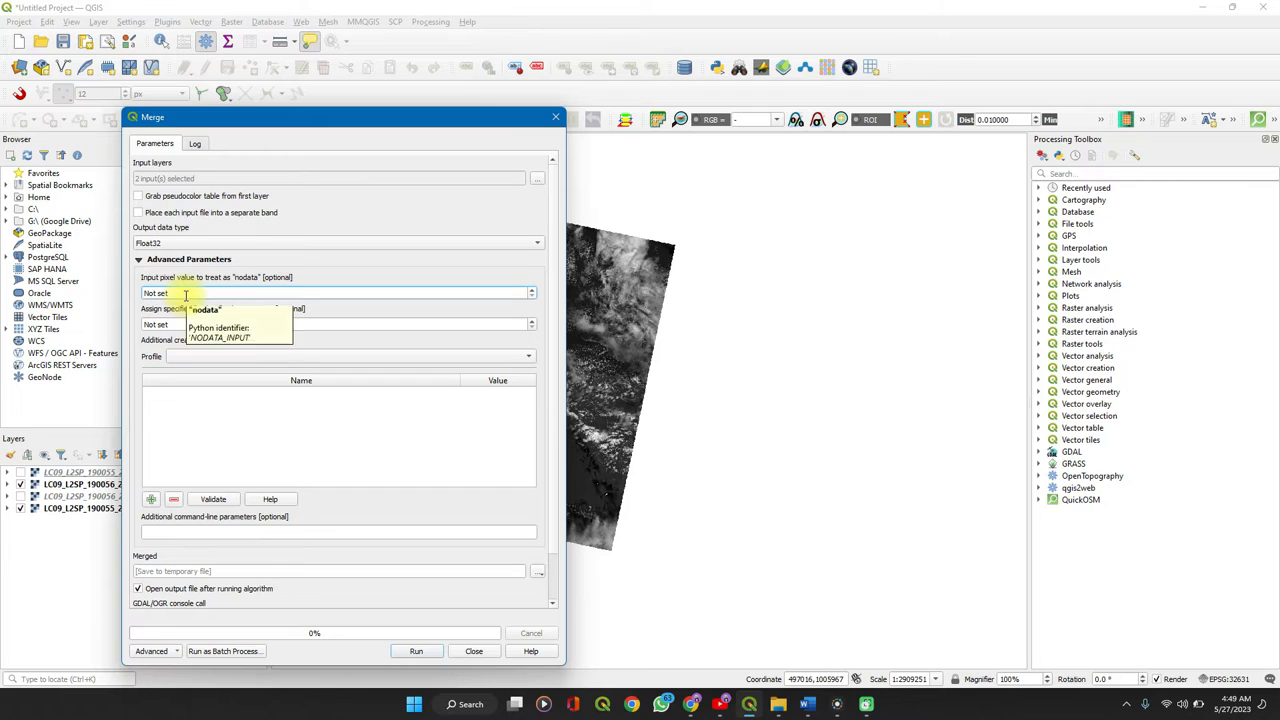
mouse_move(185, 356)
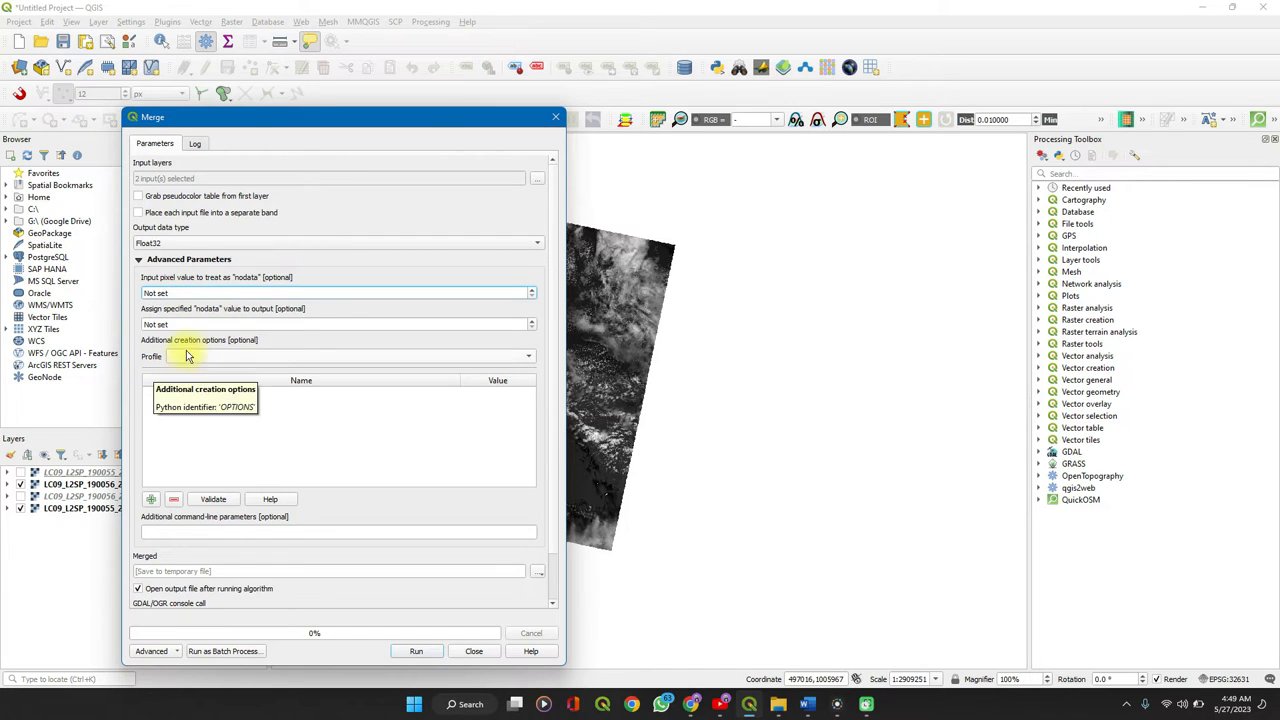
mouse_move(190, 292)
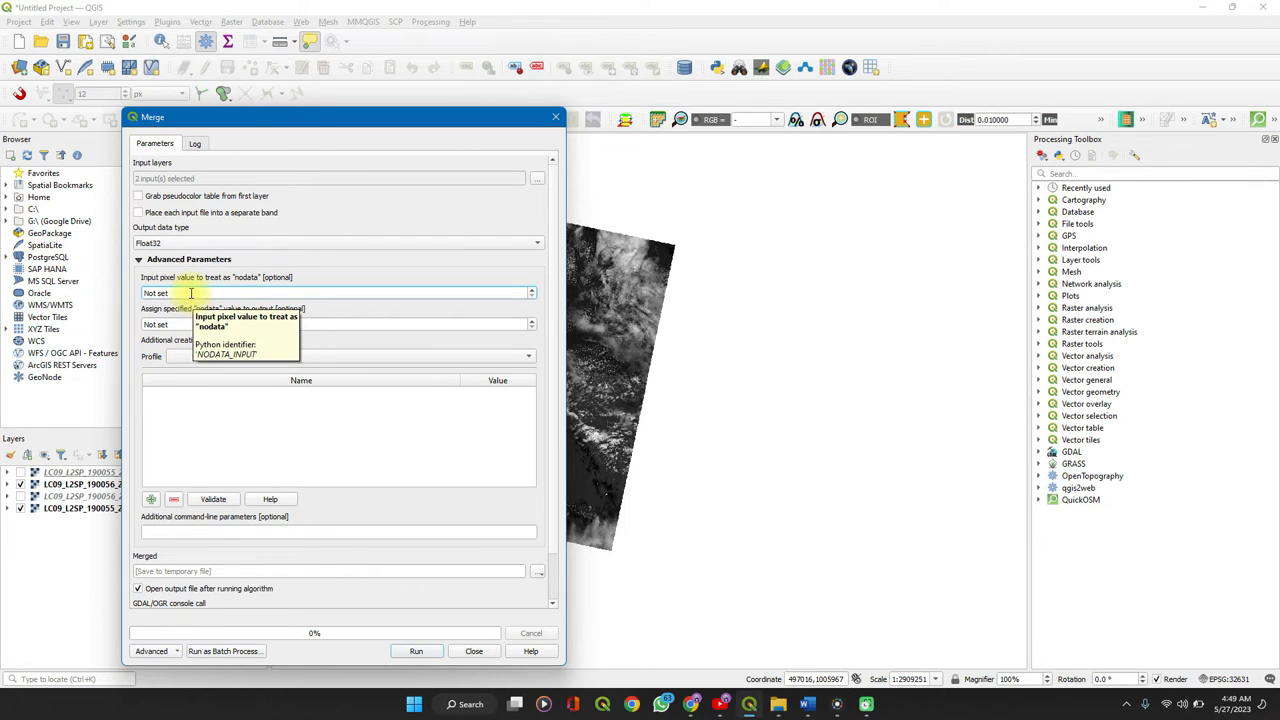
- Set 0 as both the input nodata value and the output nodata value
key("Ctrl+Backspace")
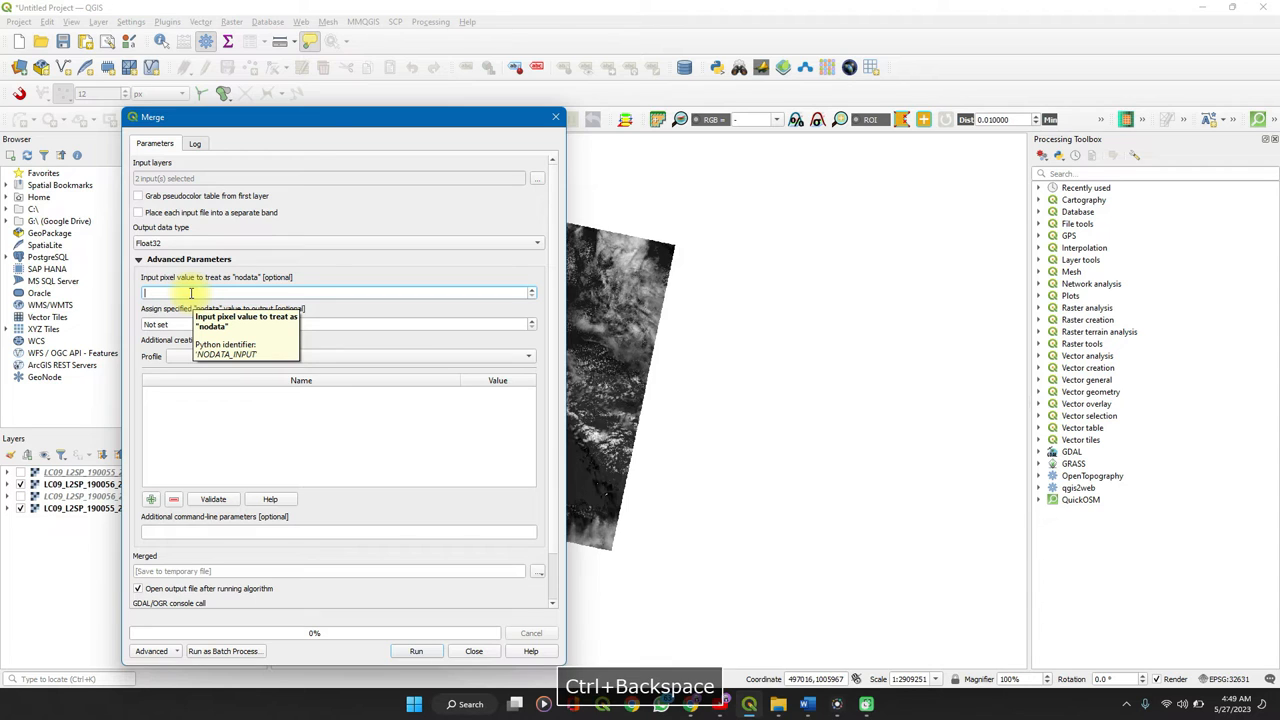
type("0")
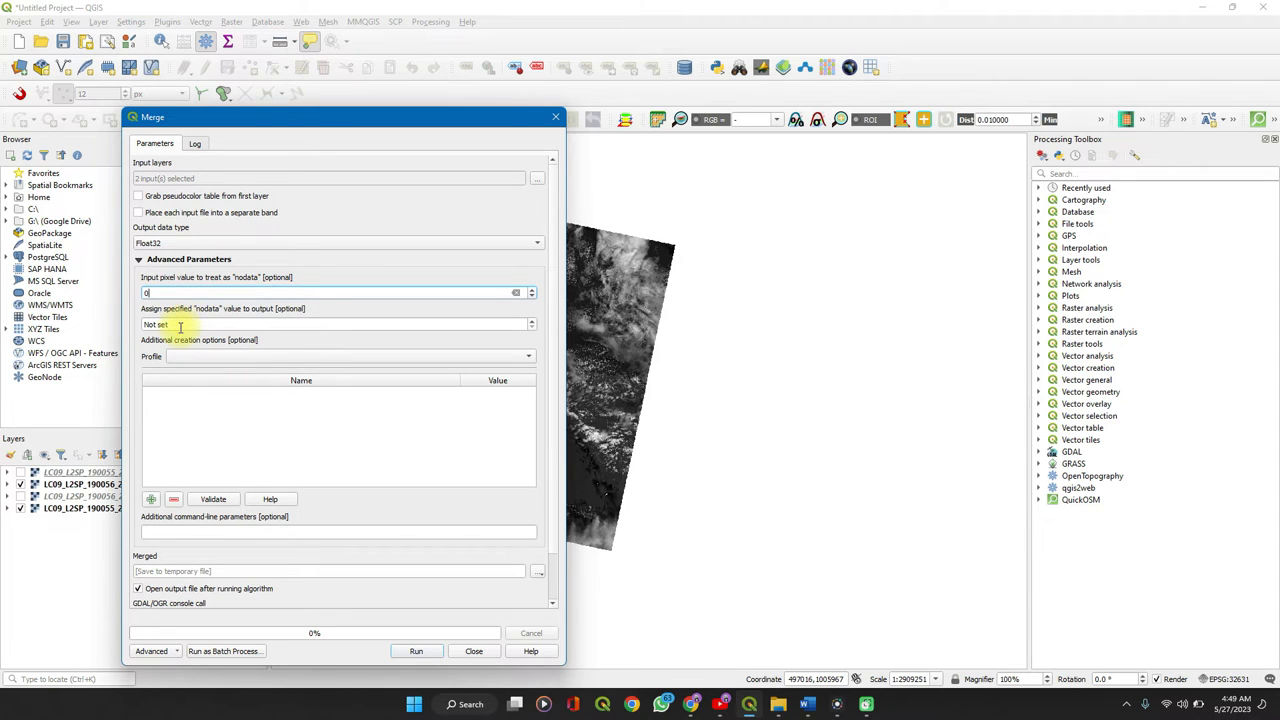
key("ctrl+BackSpace")
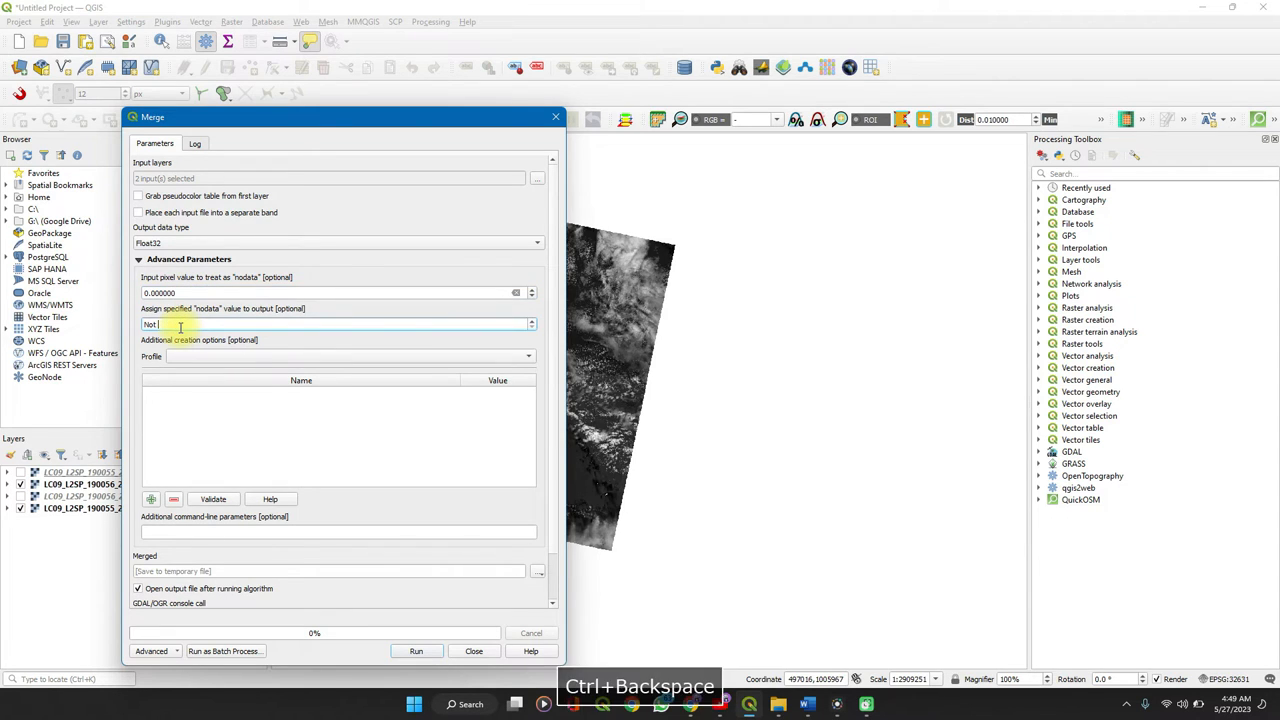
key("ctrl+BackSpace")
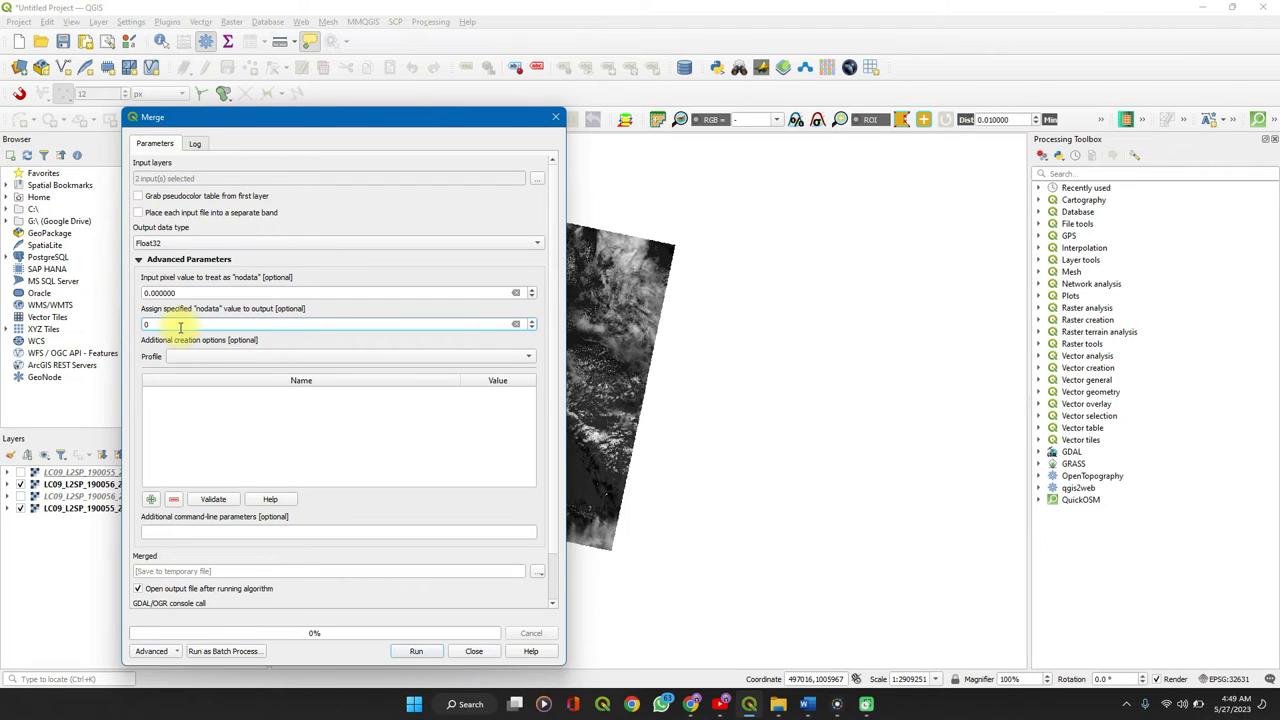
mouse_move(314, 292)
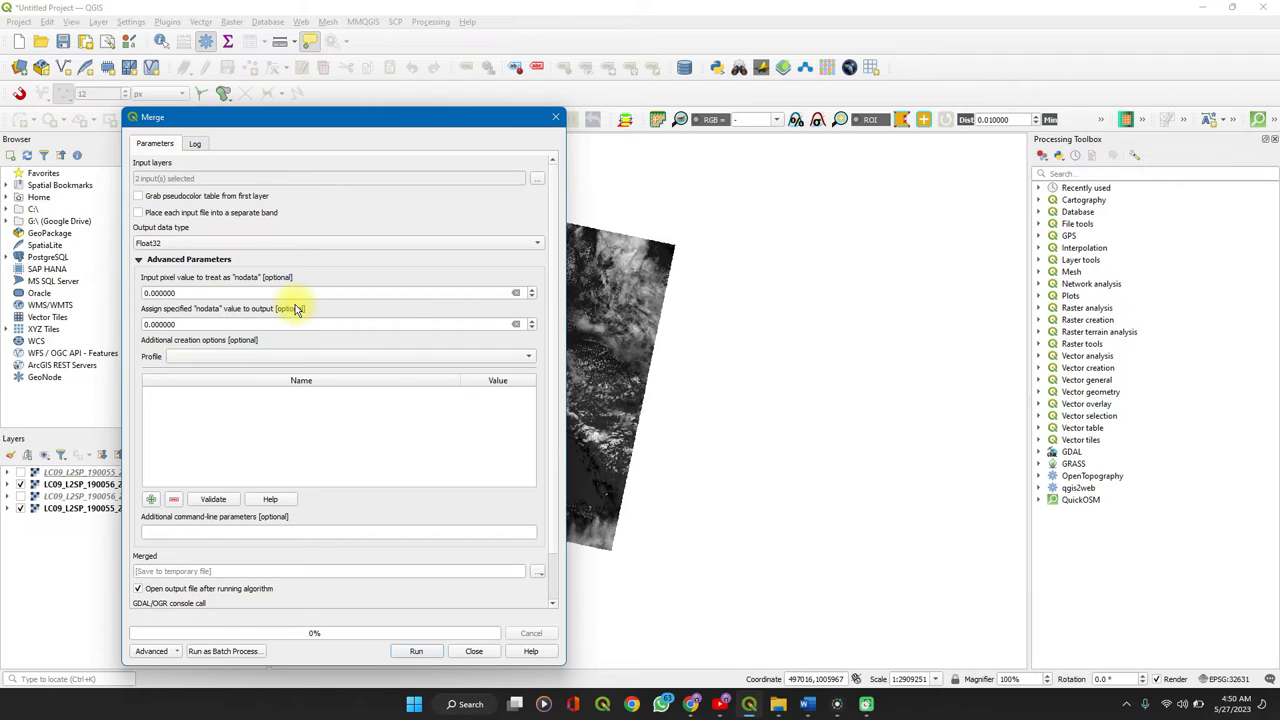
scroll("down", 3)
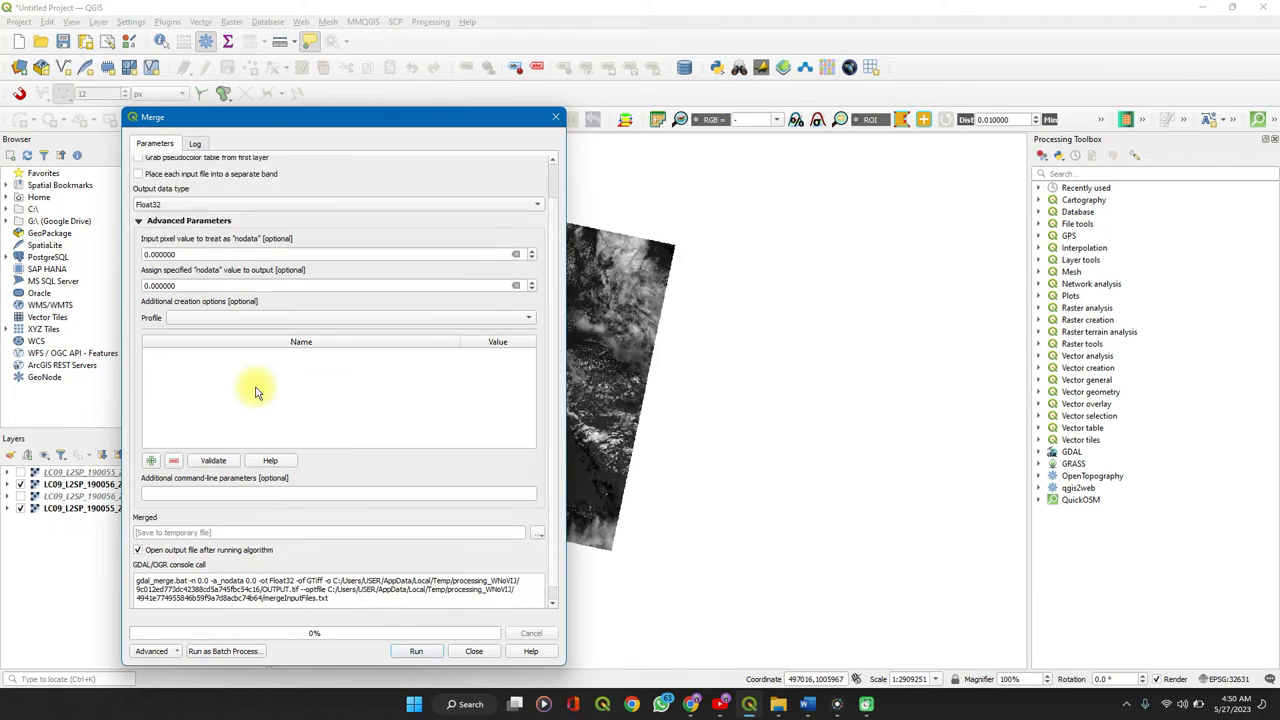
scroll("down", 3)
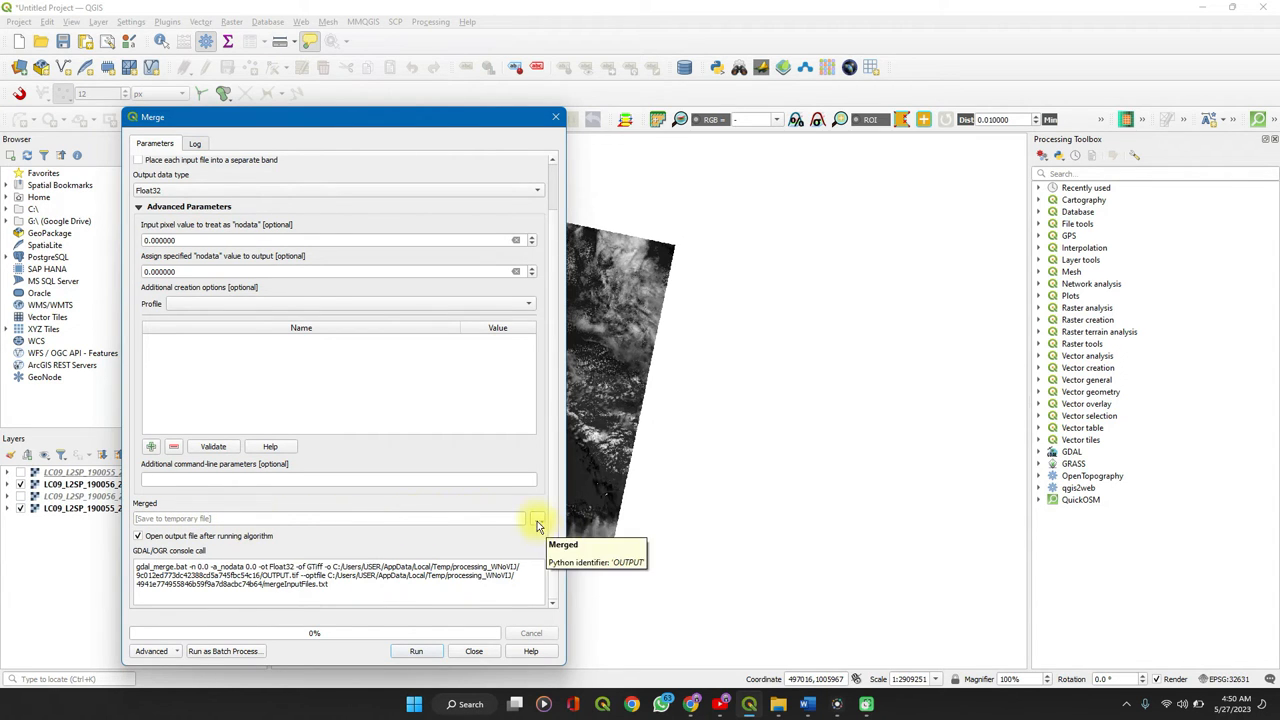
- Save the merged output to a file named 'Spatial data hub'
left_click(537, 518)
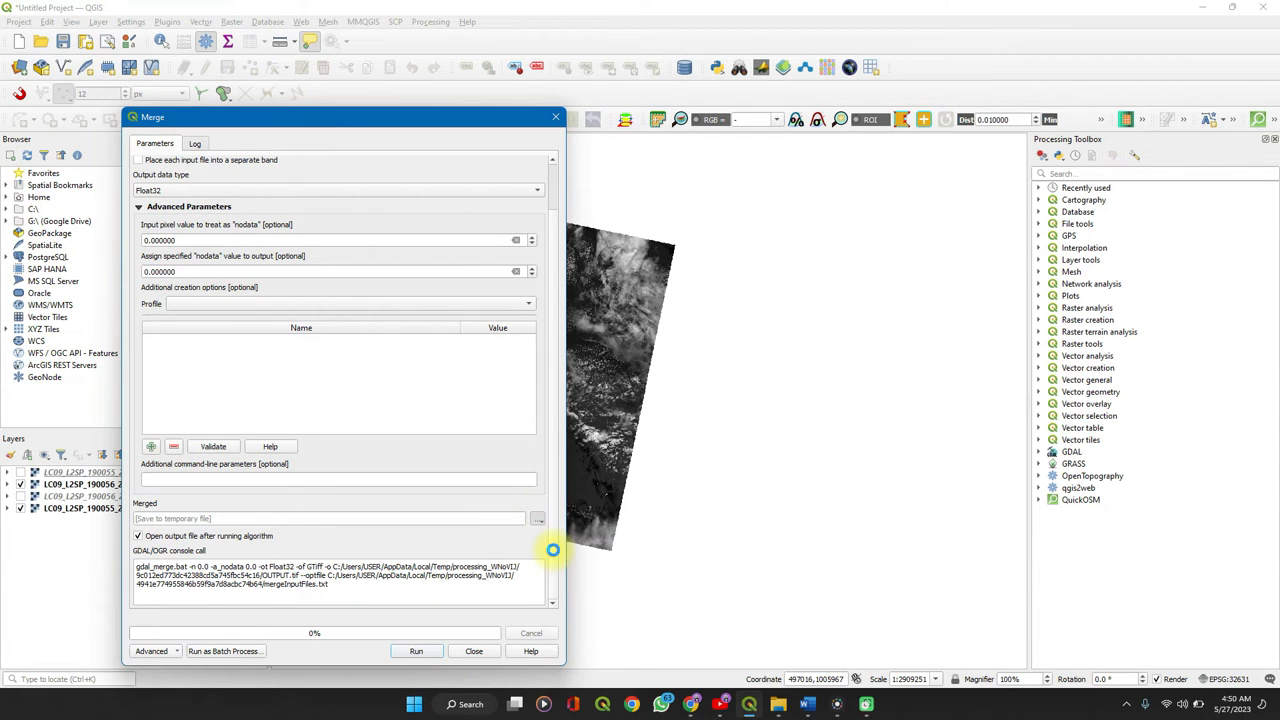
left_click(538, 518)
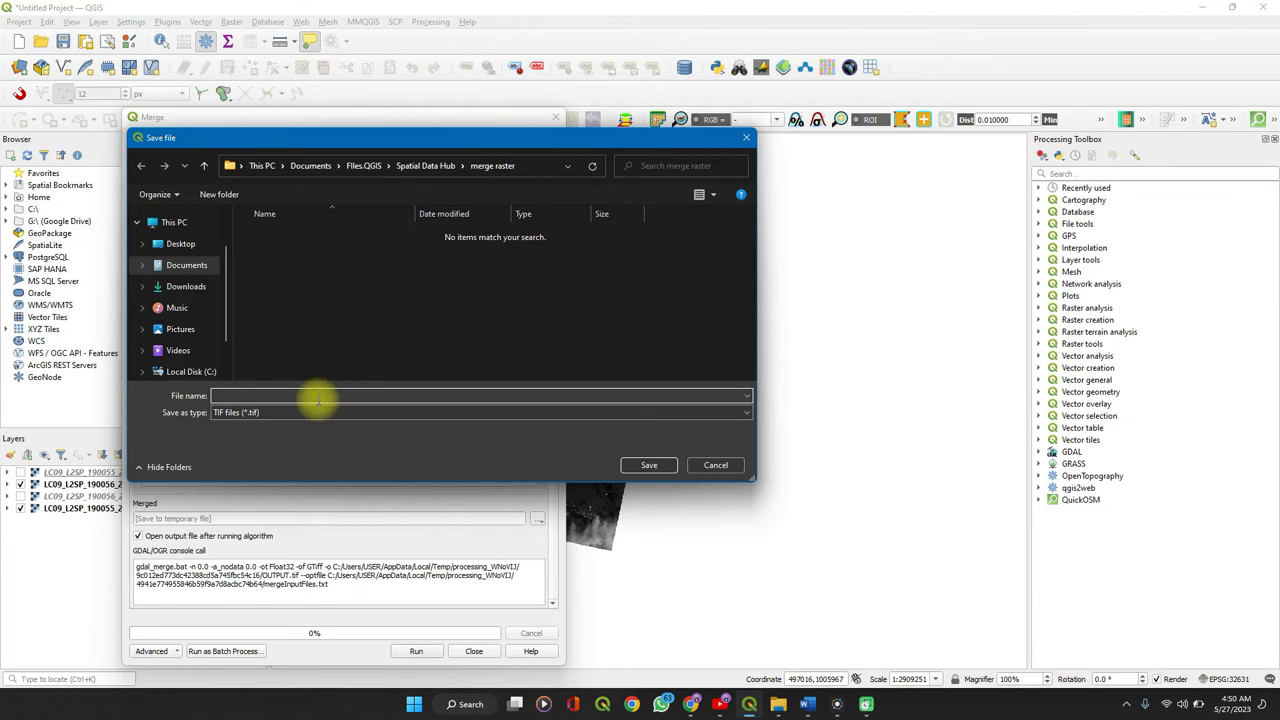
type("S")
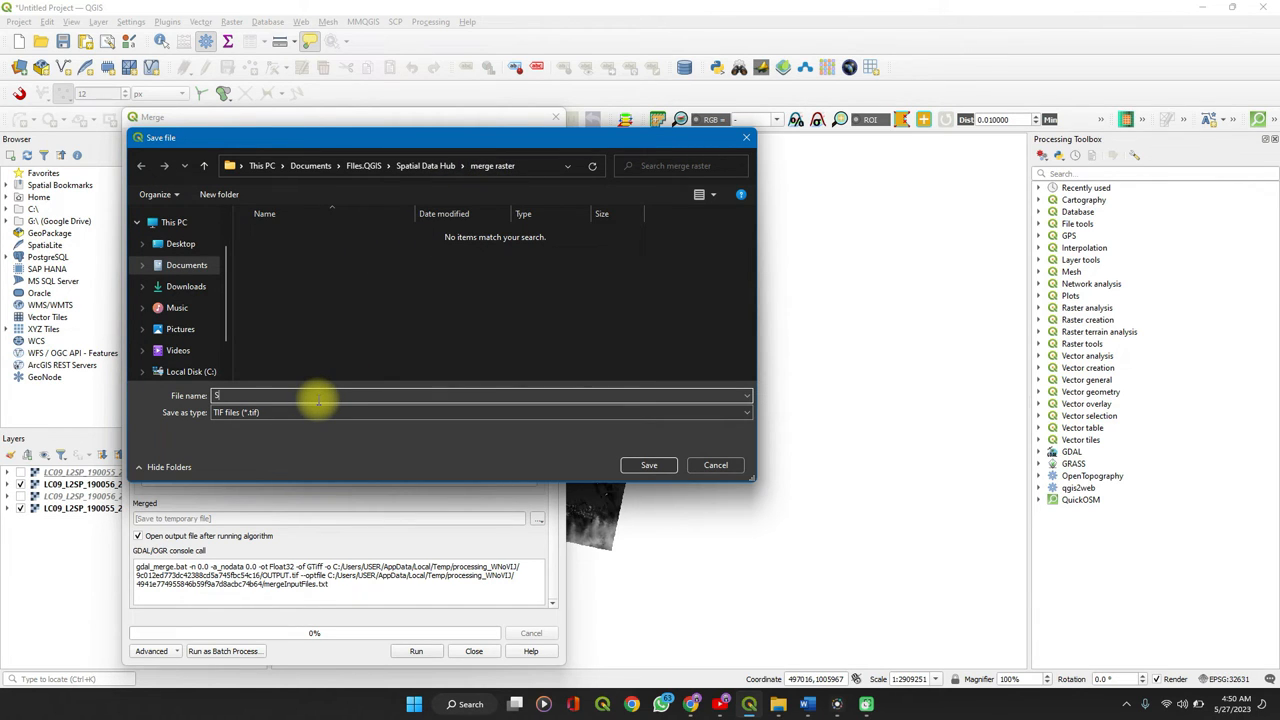
type("Spatial")
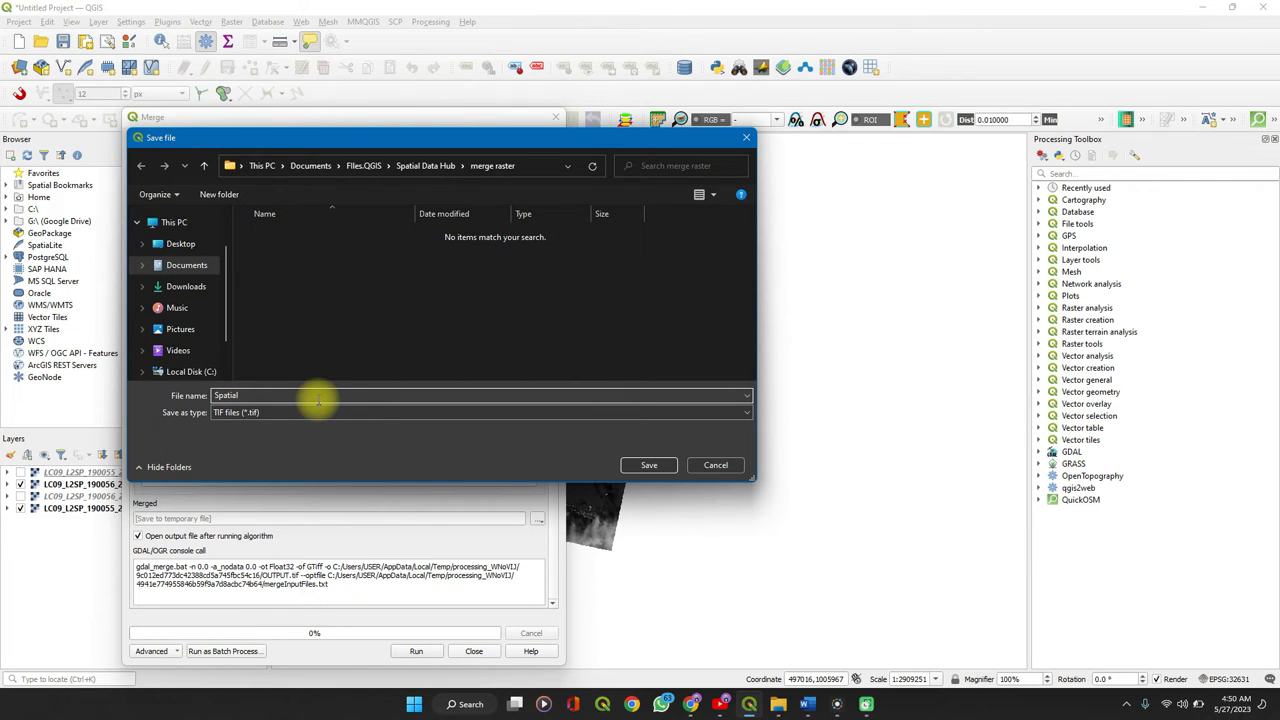
type("data hub")
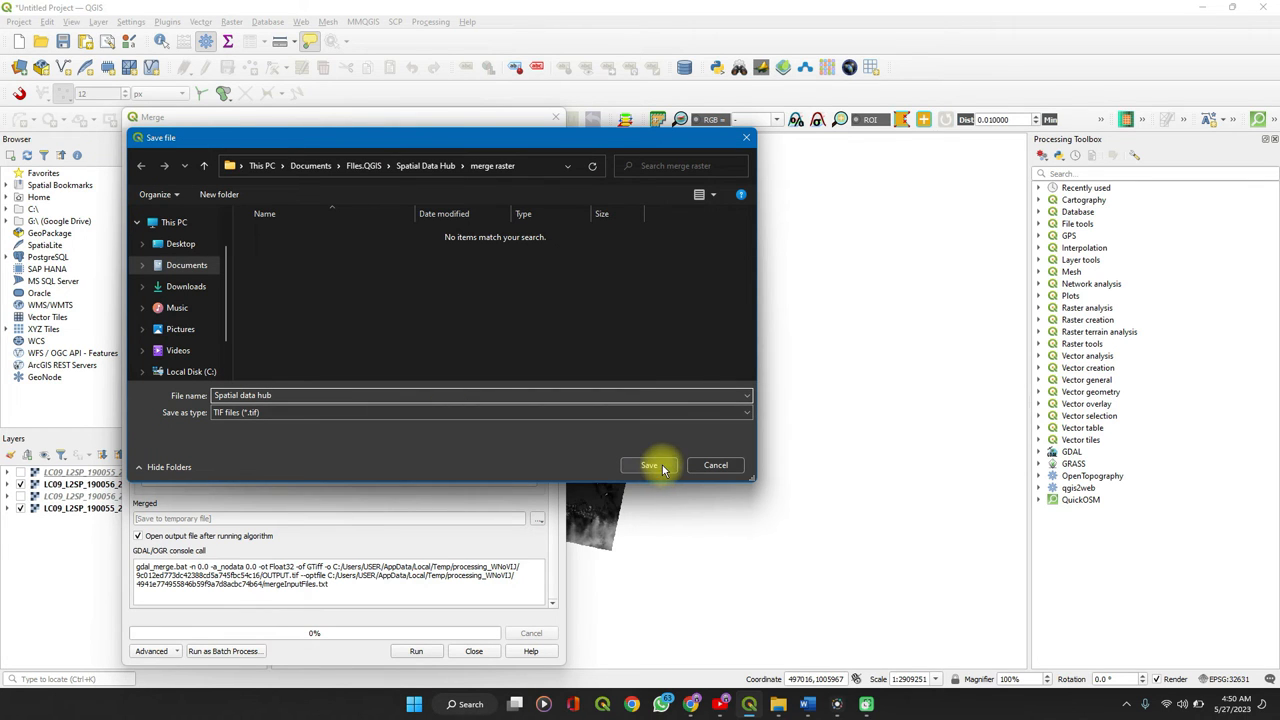
left_click(648, 465)
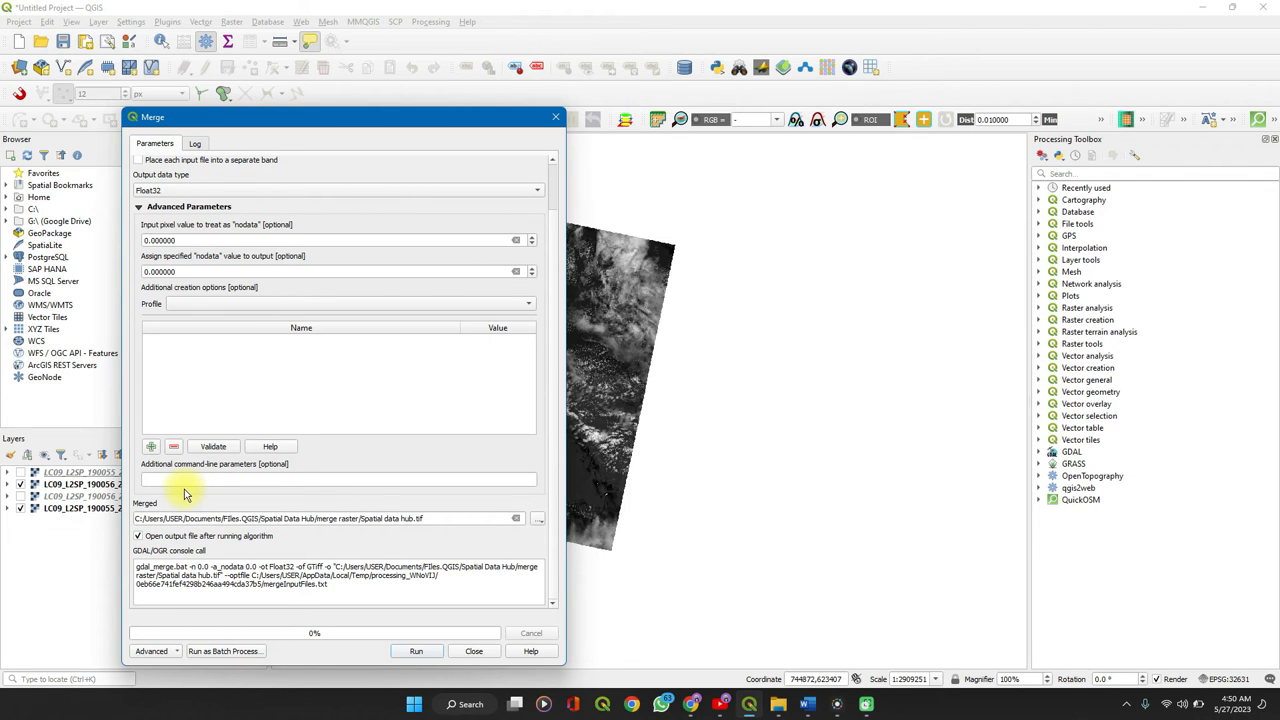
mouse_move(137, 562)
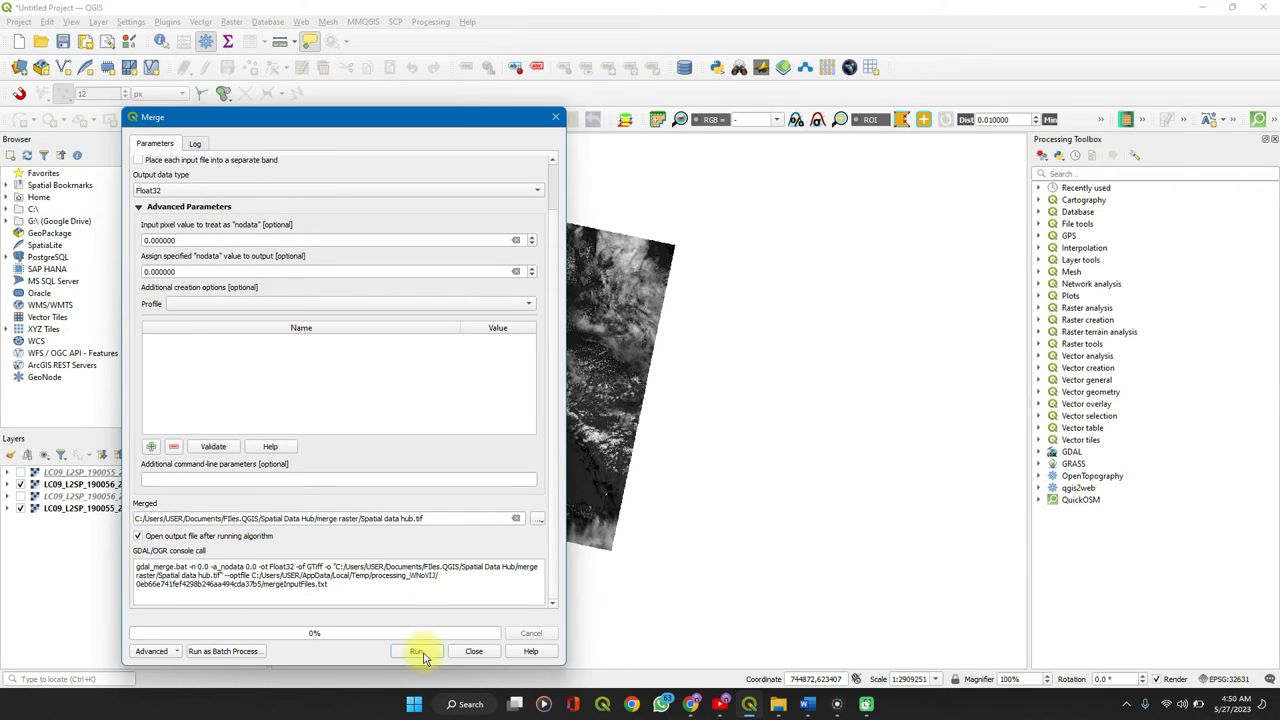
- Run the merge, then close the Merge dialog once the log reports finished
left_click(416, 651)
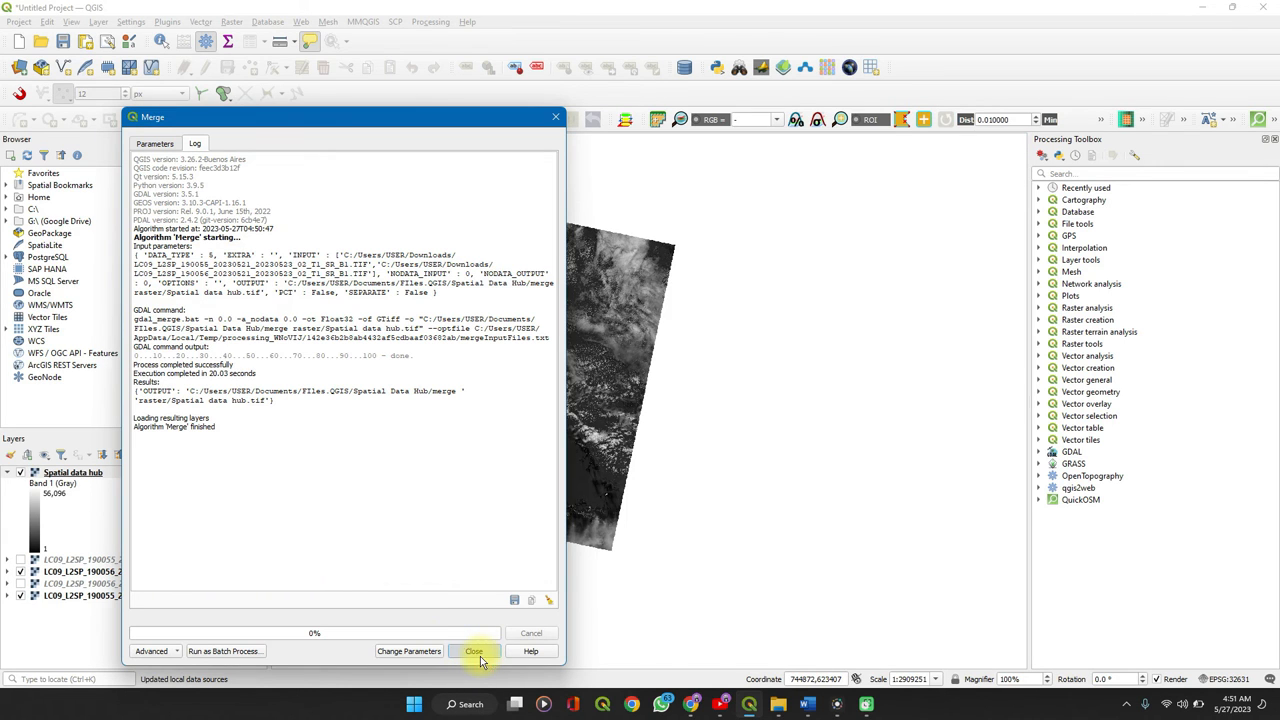
left_click(474, 651)
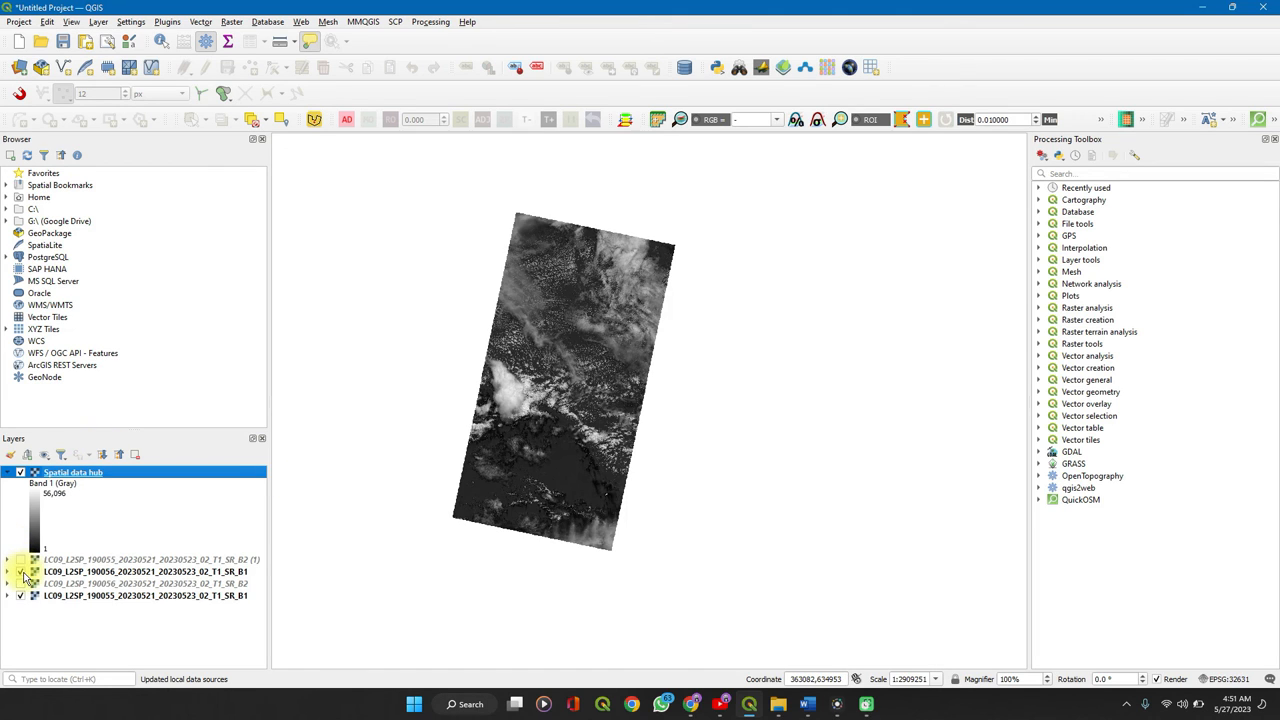
- Hide the original LC09 layers and pan to inspect the merged 'Spatial data hub' raster
left_click(20, 571)
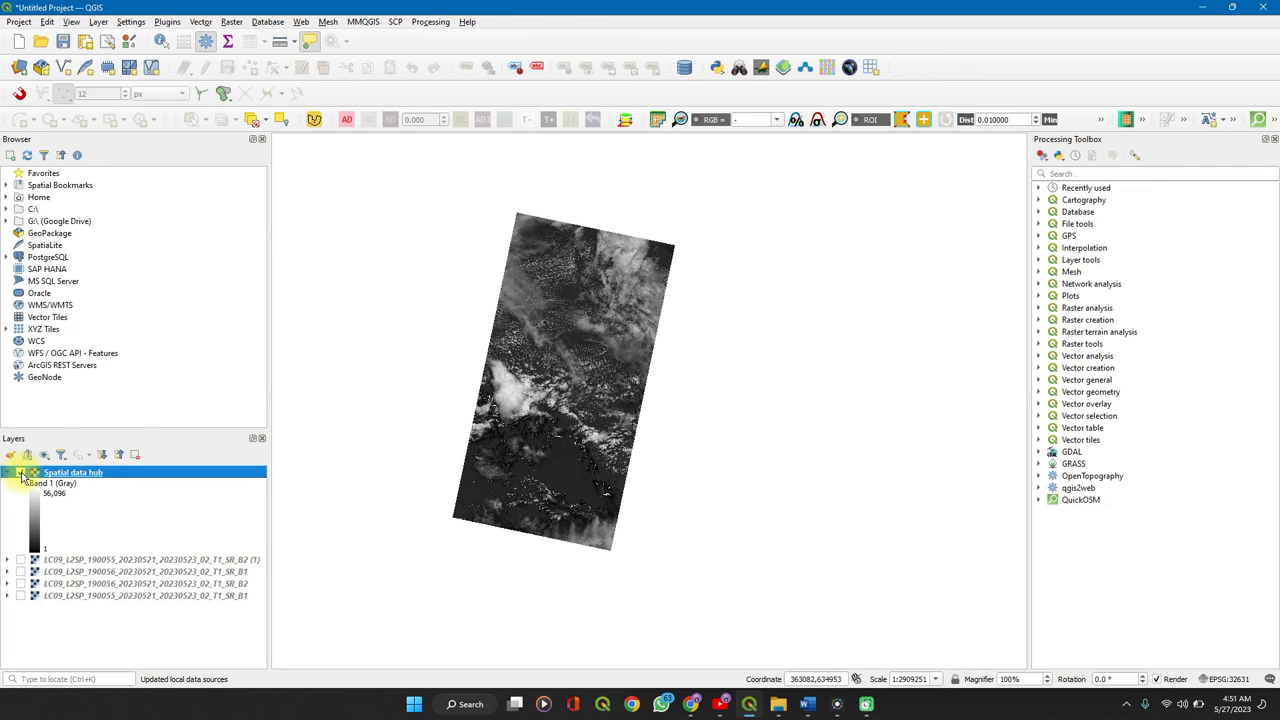
left_click(20, 472)
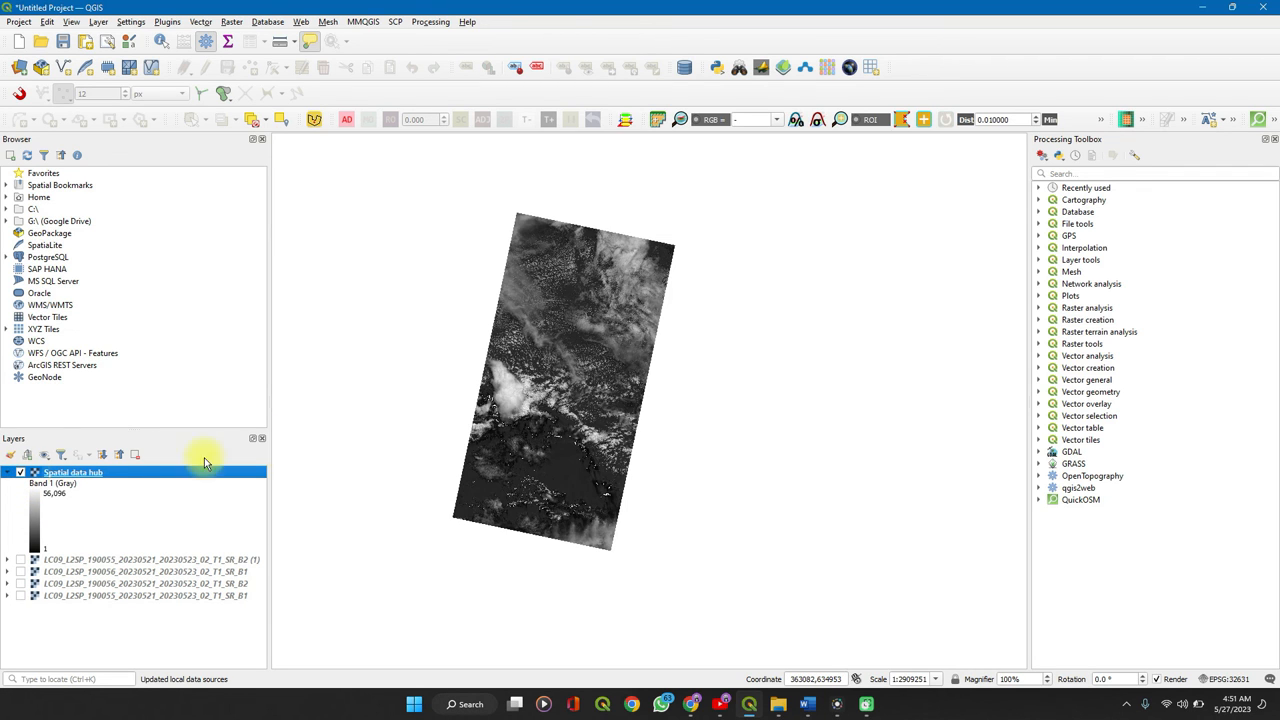
left_click_drag(560, 410, 605, 358)
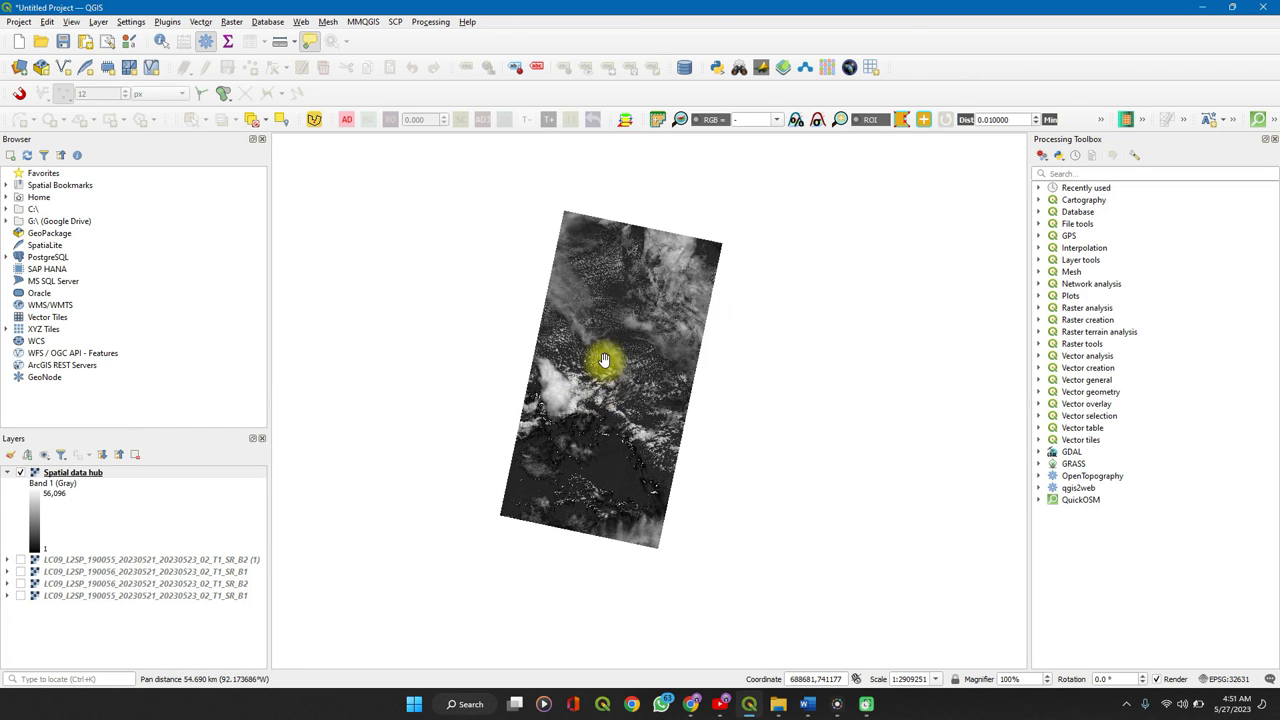
mouse_move(609, 375)
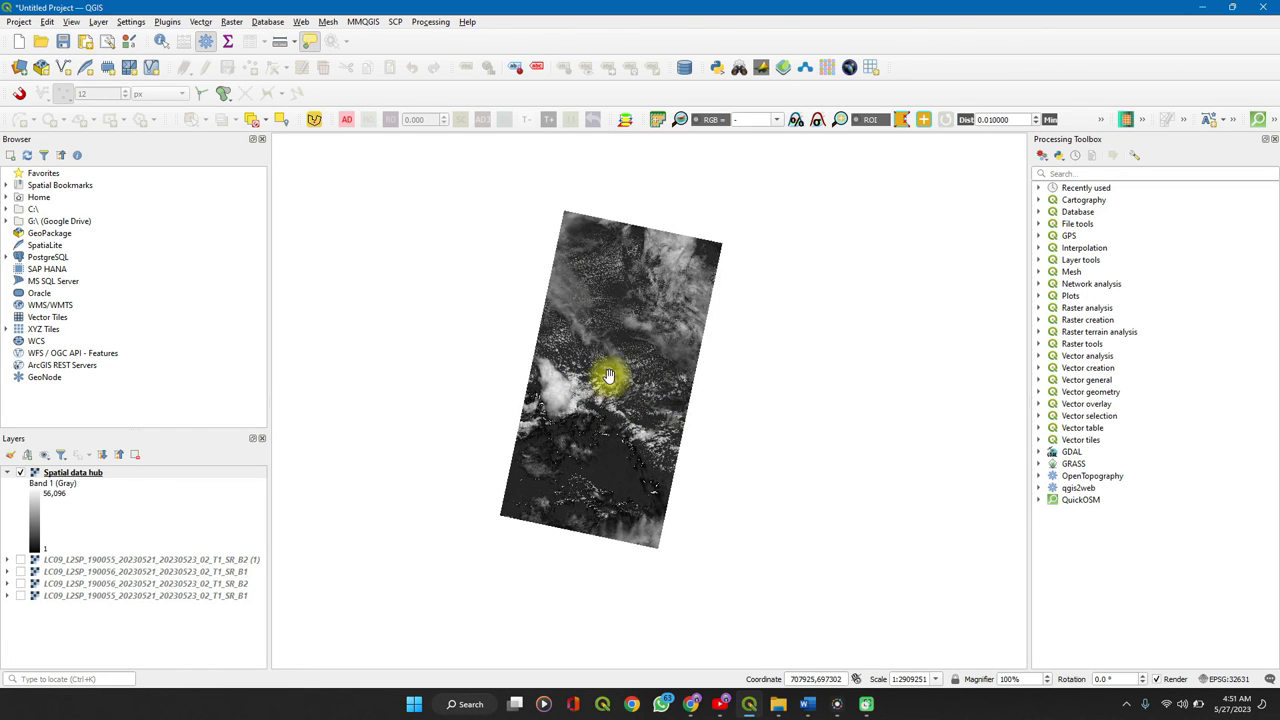
mouse_move(600, 355)
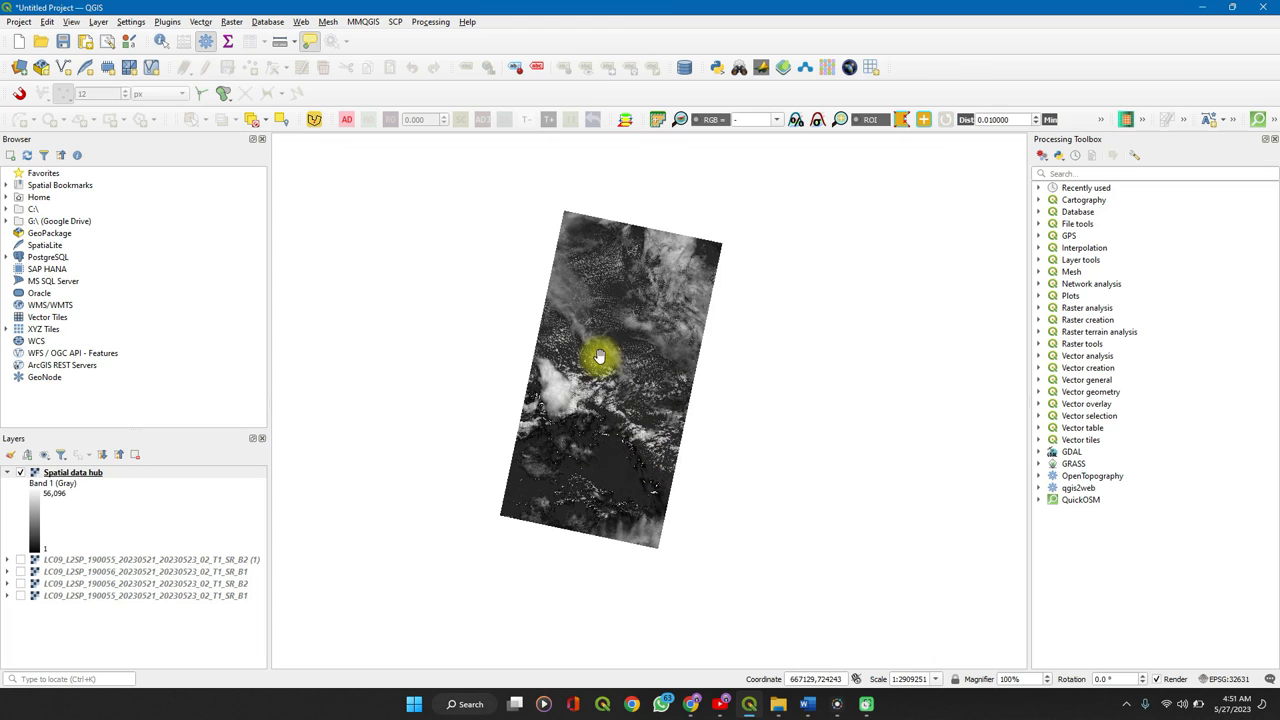
mouse_move(595, 417)
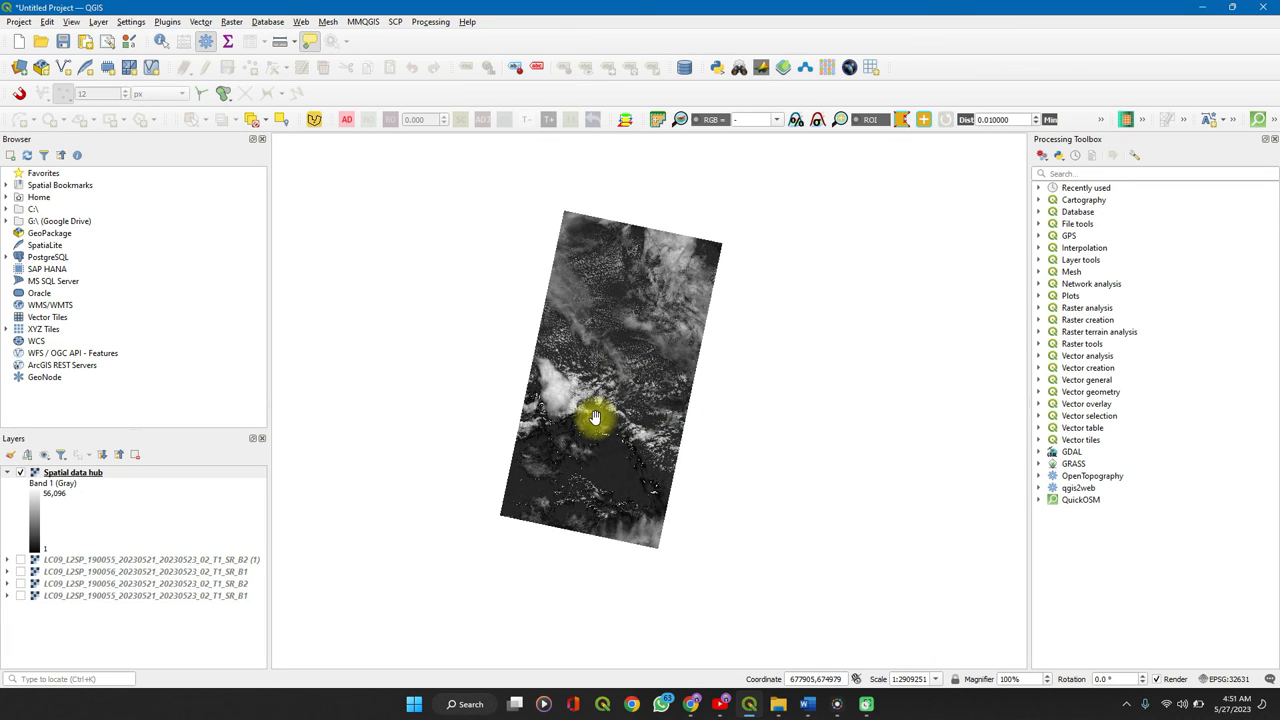
mouse_move(735, 472)
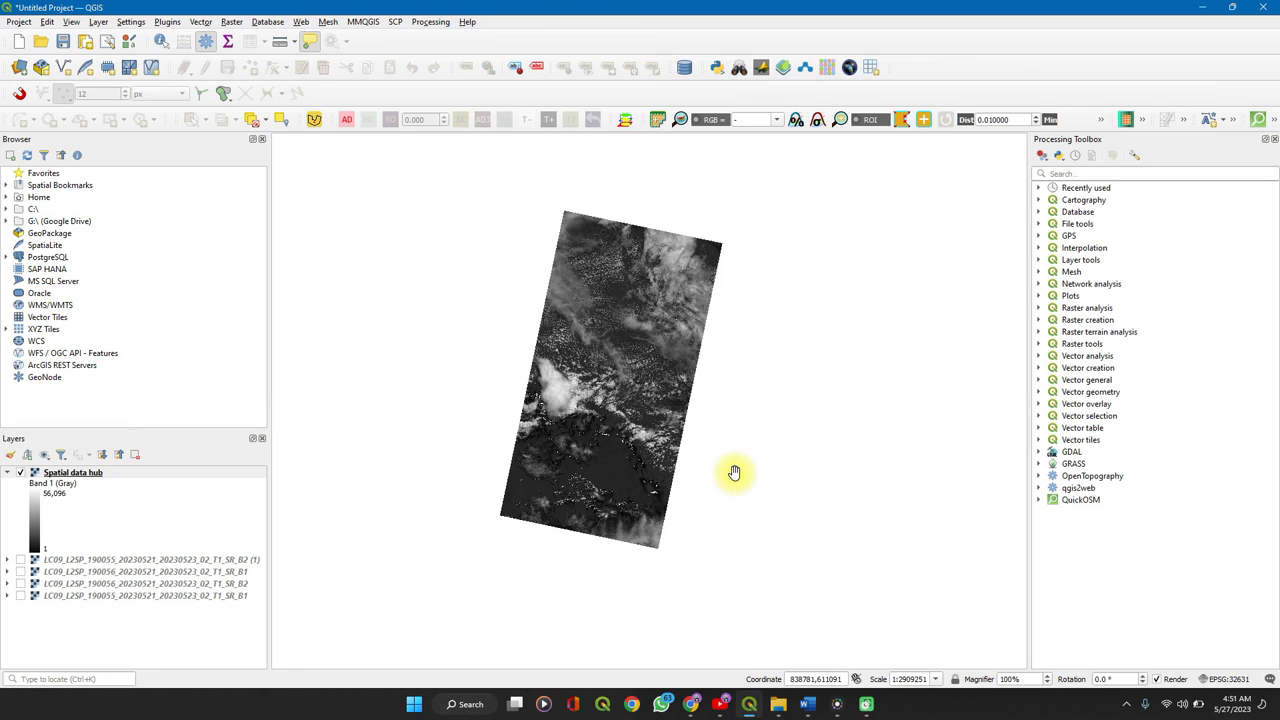